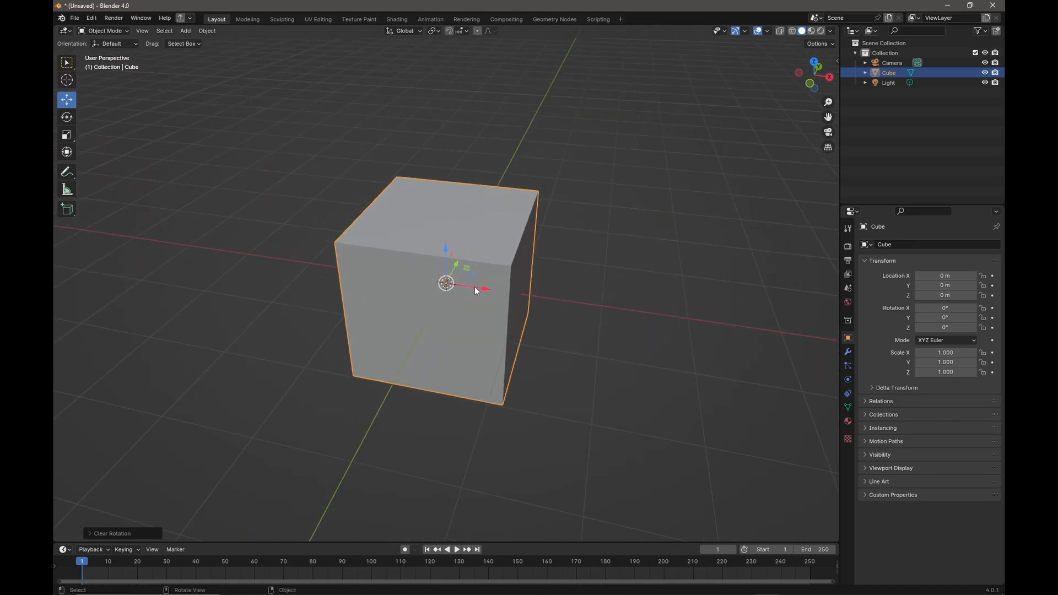
pyautogui.moveTo(483, 292)
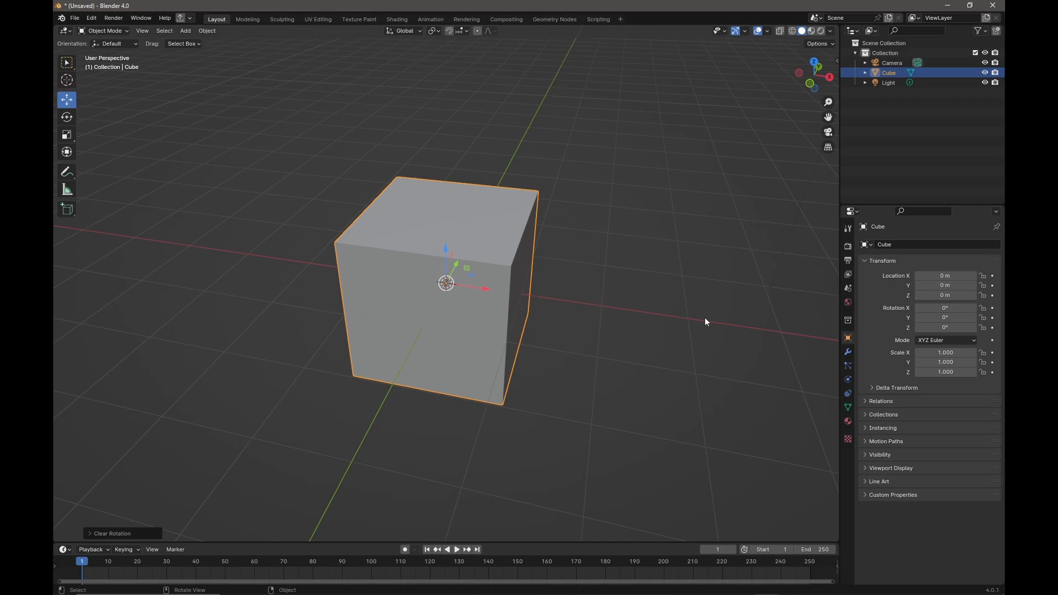
# Scroll the viewport while clearing the default cube from the scene
pyautogui.scroll(-3)
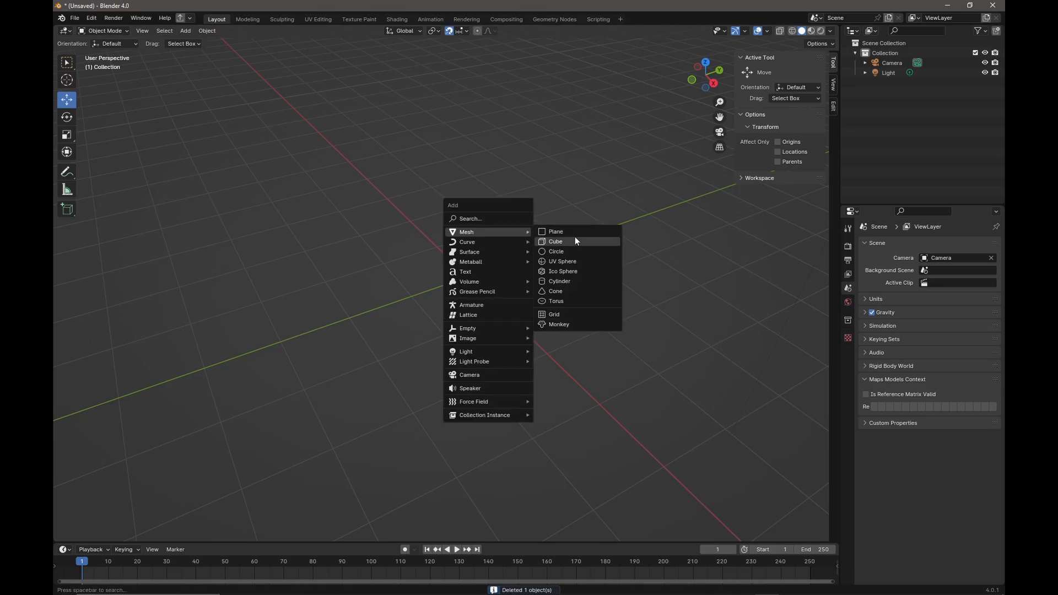
pyautogui.moveTo(556, 231)
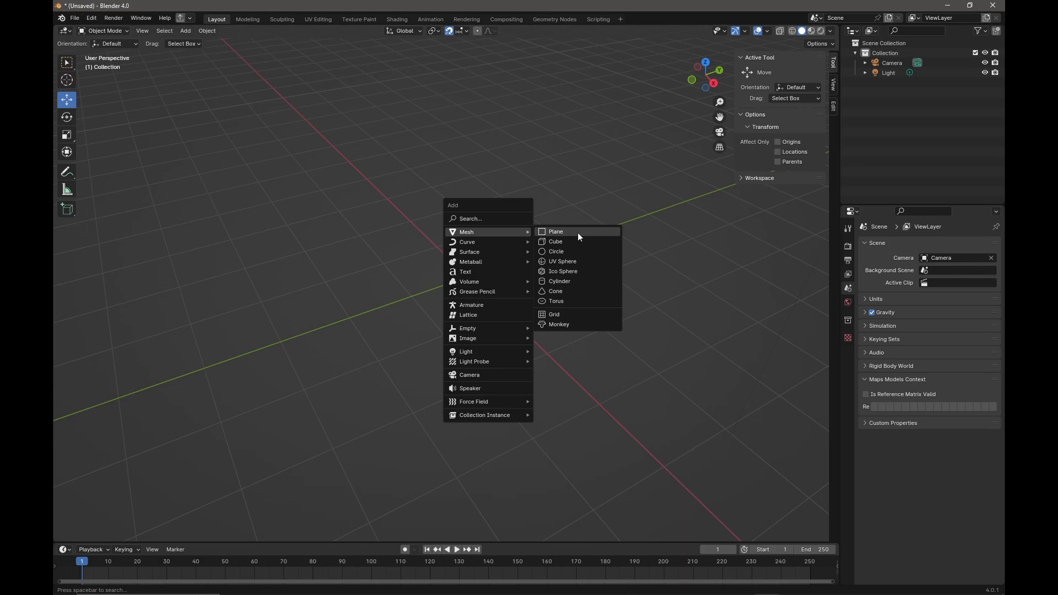
# Add a plane, extrude it into a 2 m by 6 m strip, and return to Object Mode
pyautogui.click(556, 232)
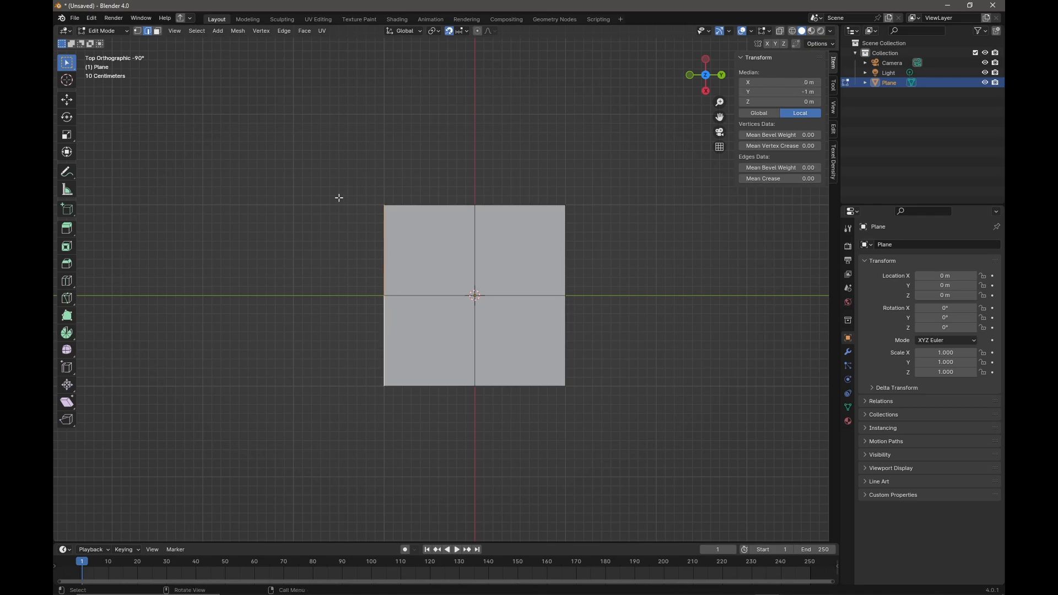
pyautogui.moveTo(436, 79)
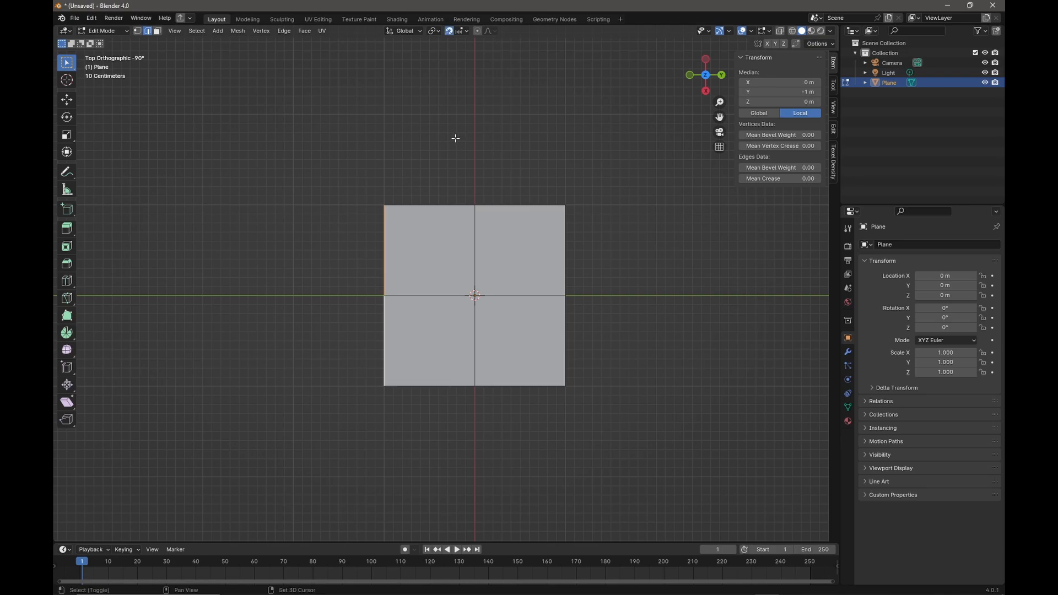
pyautogui.moveTo(412, 196)
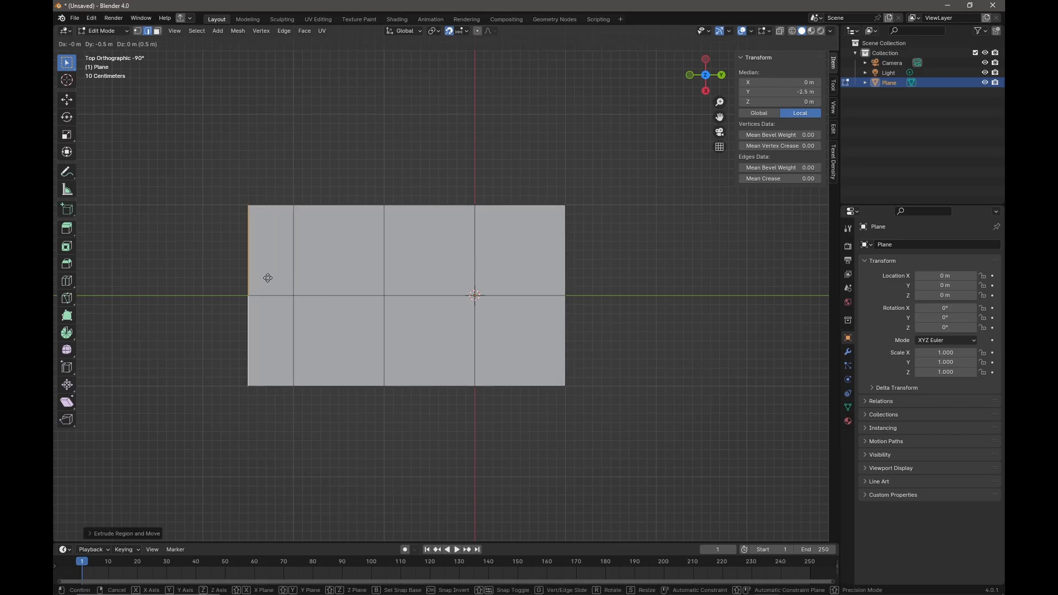
pyautogui.click(557, 254)
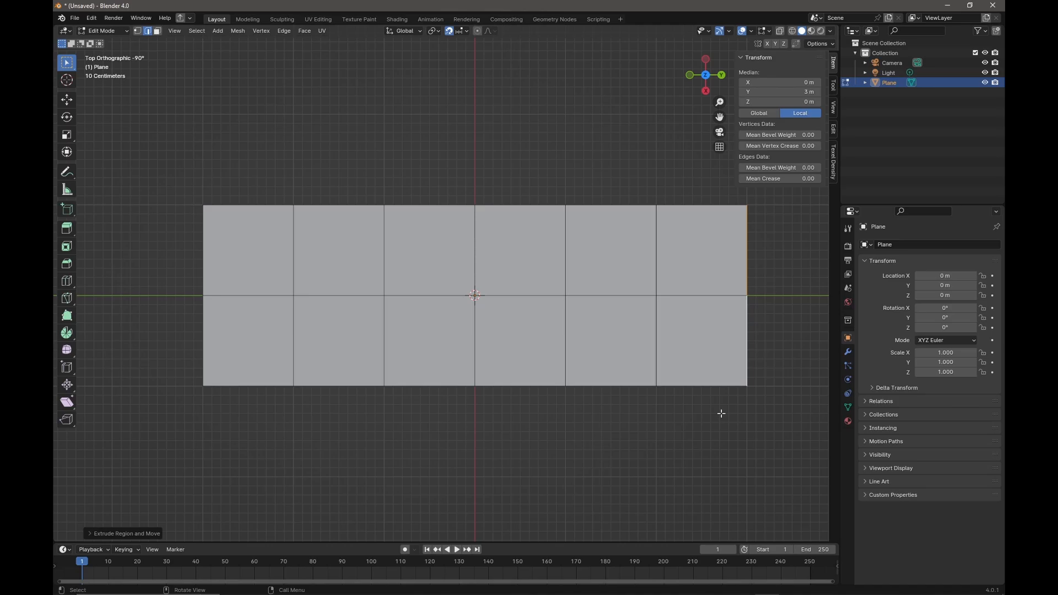
pyautogui.press('Tab')
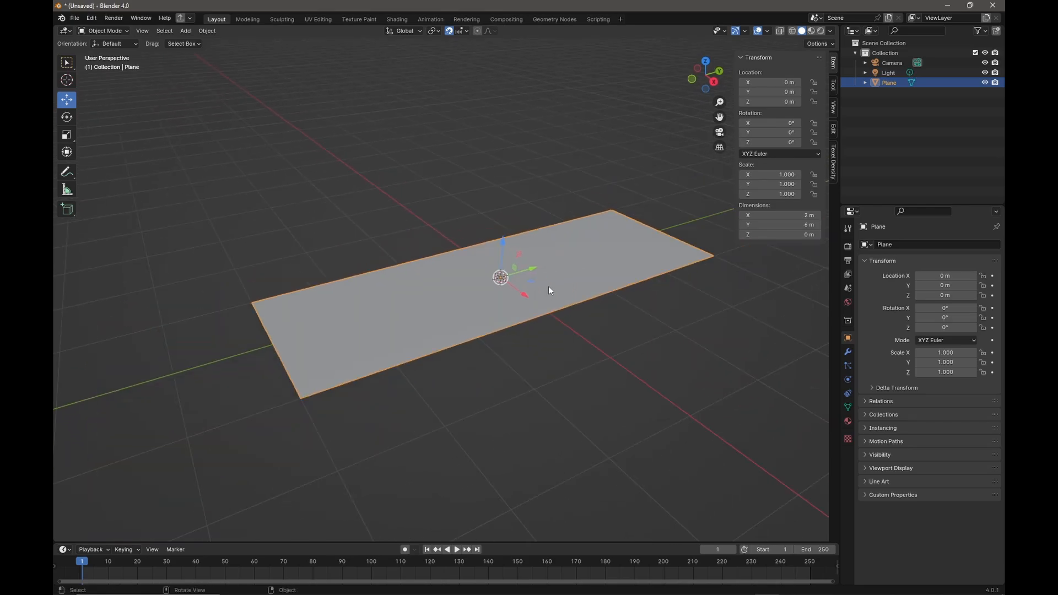
pyautogui.moveTo(515, 279)
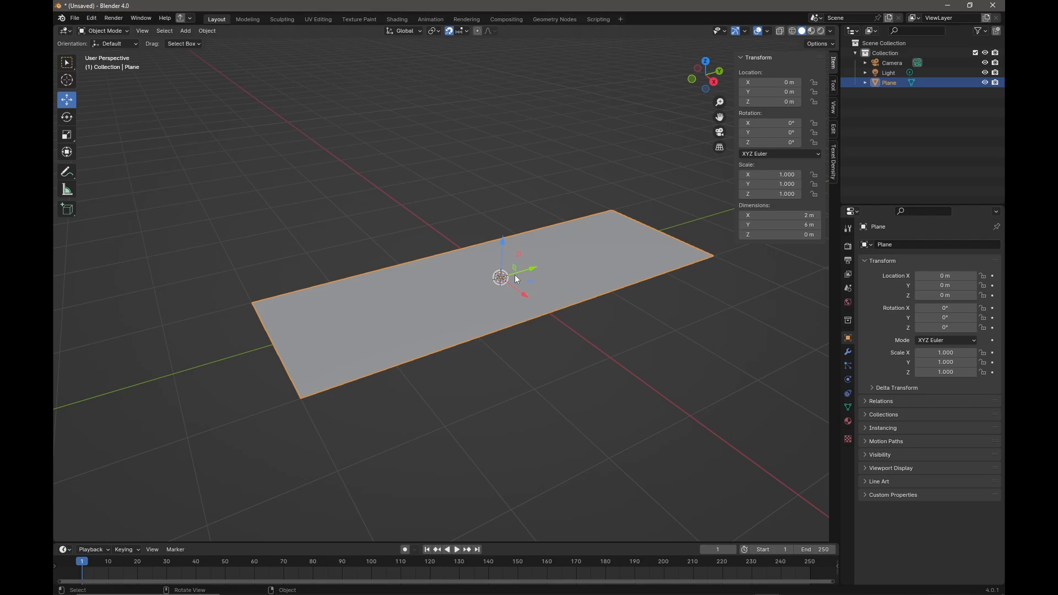
pyautogui.moveTo(640, 329)
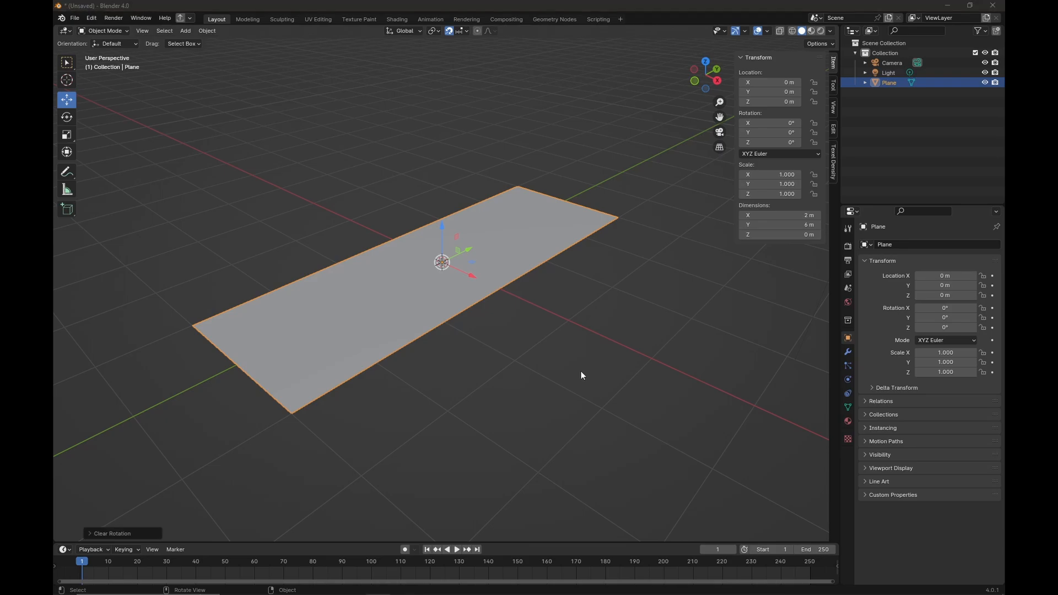
pyautogui.moveTo(619, 364)
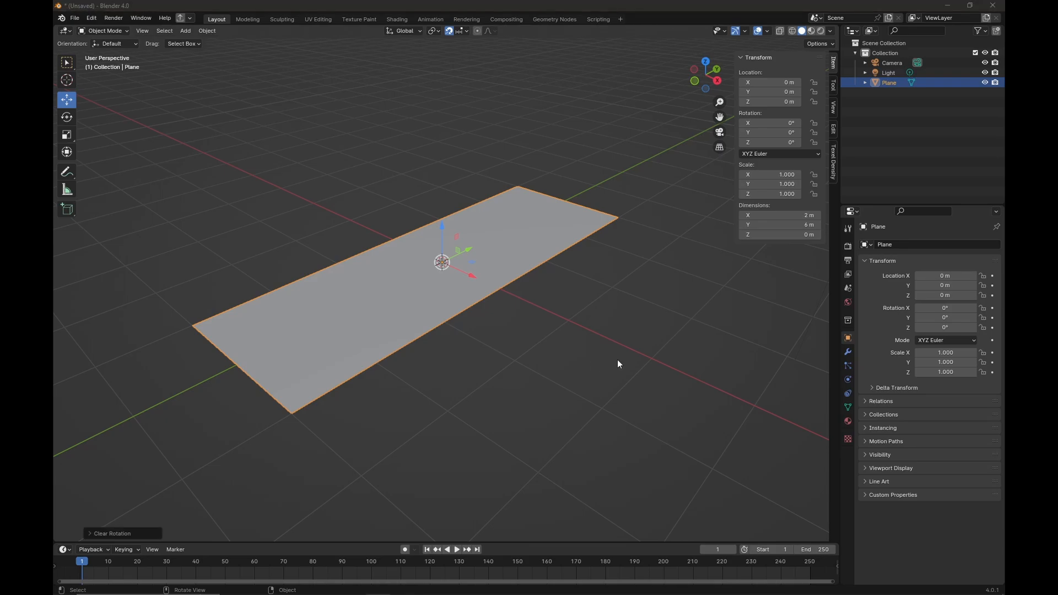
pyautogui.moveTo(848, 352)
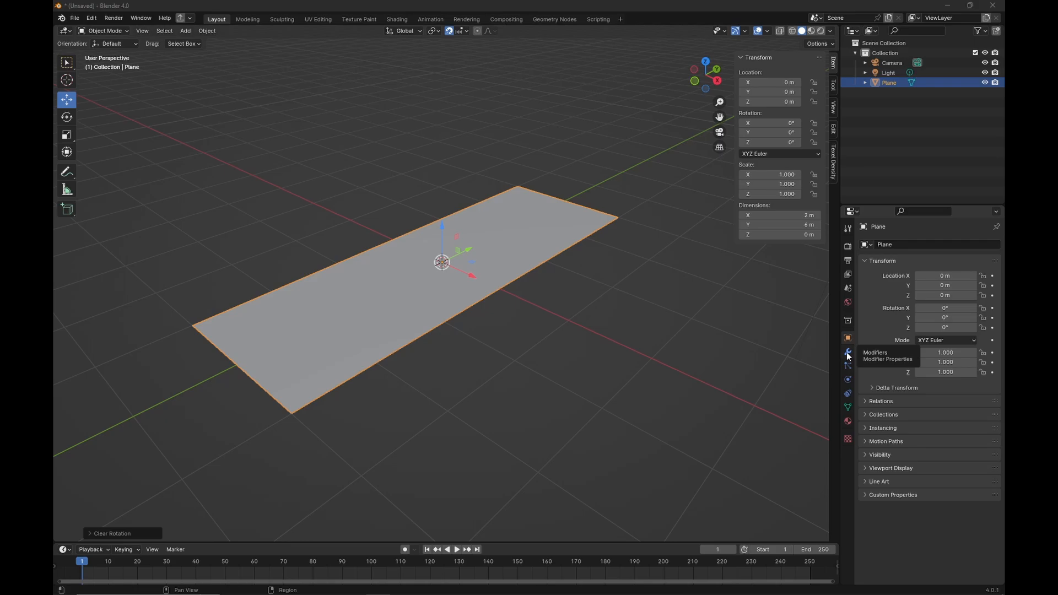
# Add an Array modifier to the road plane
pyautogui.click(848, 352)
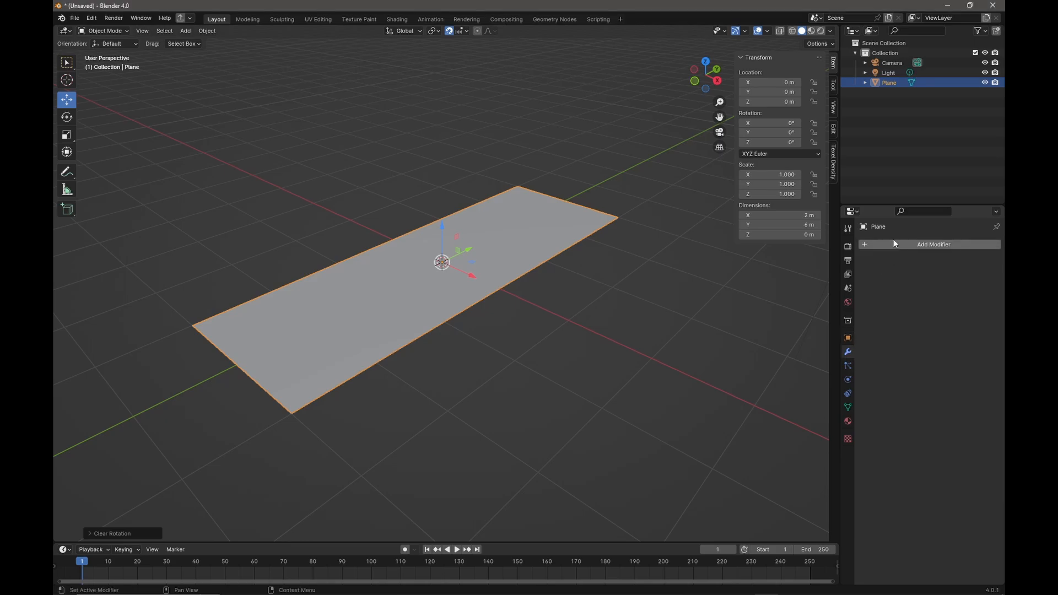
pyautogui.click(933, 244)
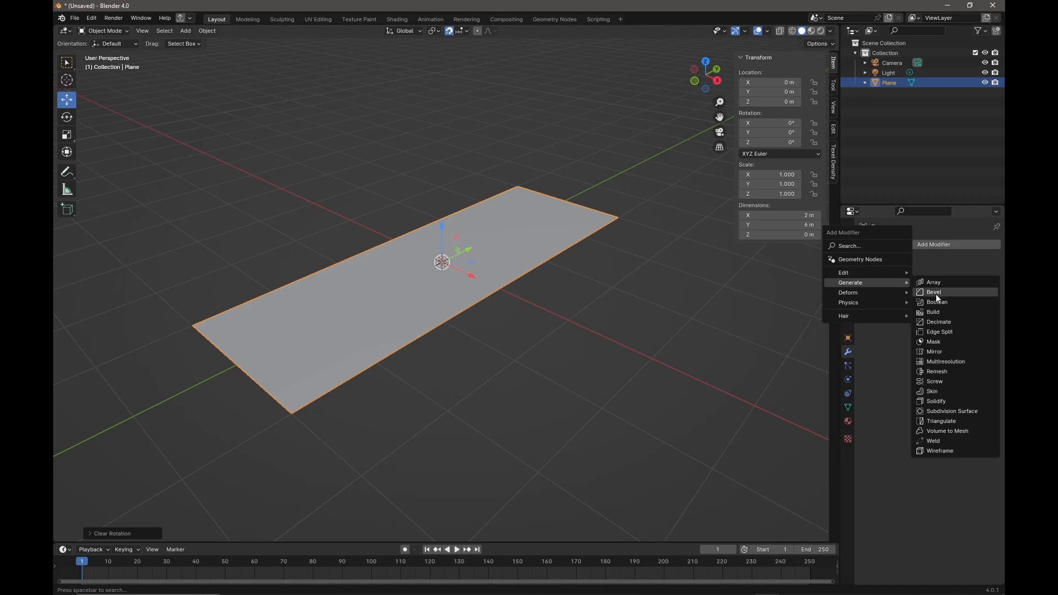
pyautogui.click(933, 281)
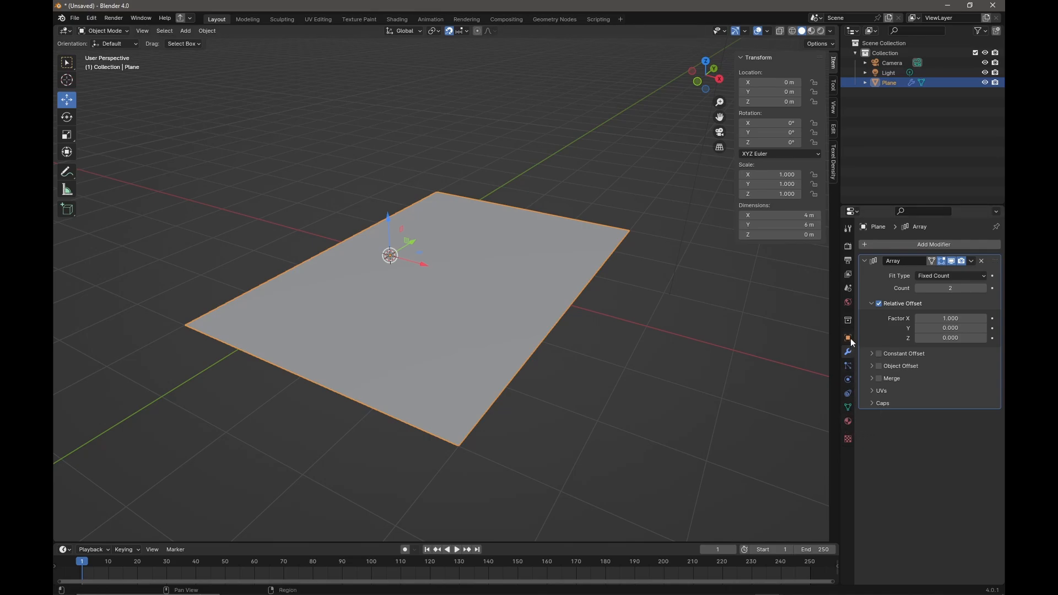
# Enable wireframe viewport display on the plane
pyautogui.click(848, 338)
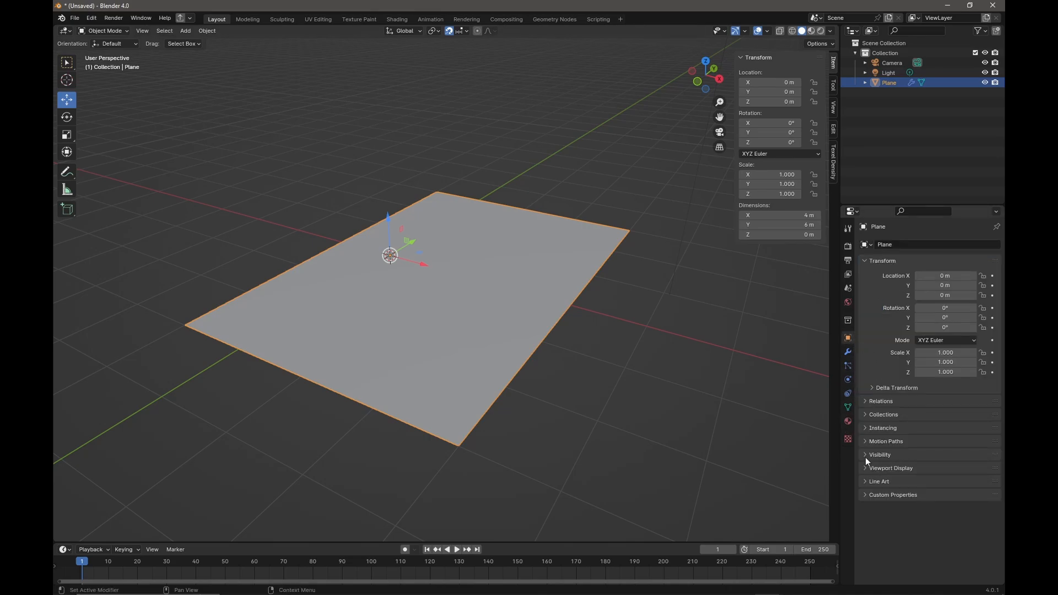
pyautogui.click(890, 468)
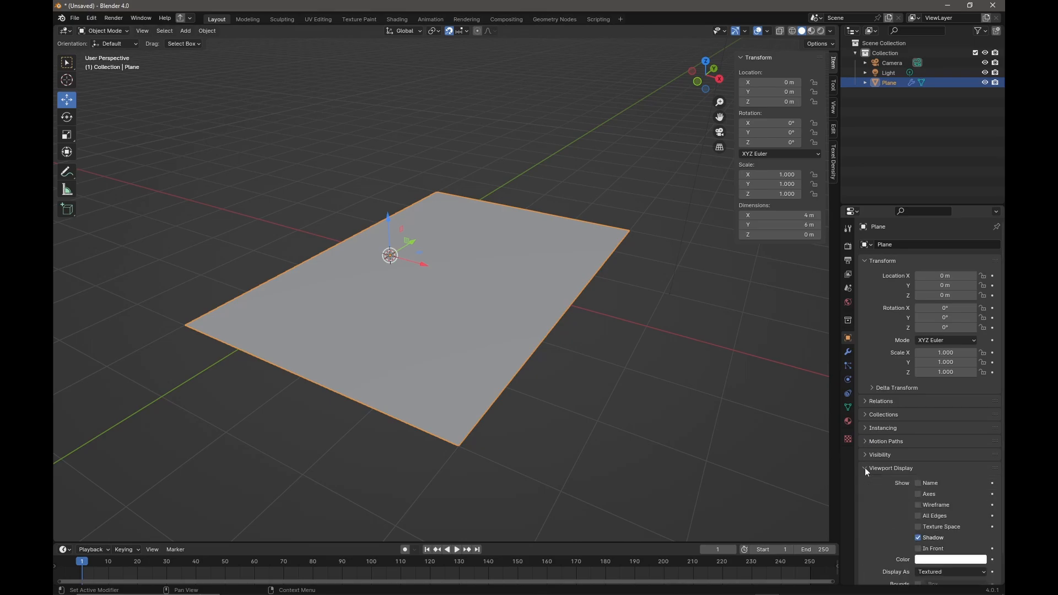
pyautogui.click(917, 505)
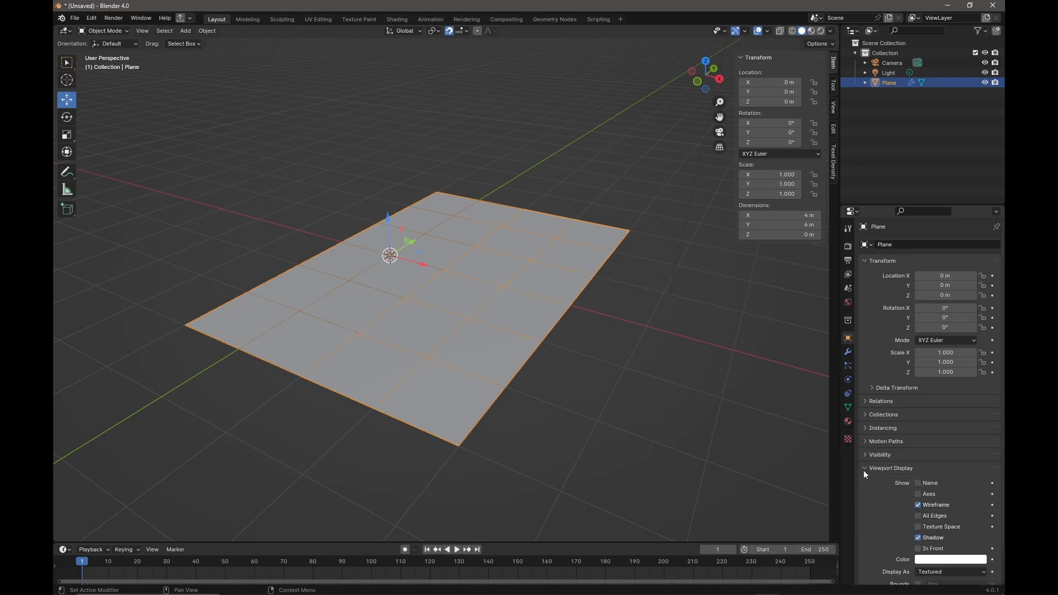
pyautogui.click(652, 313)
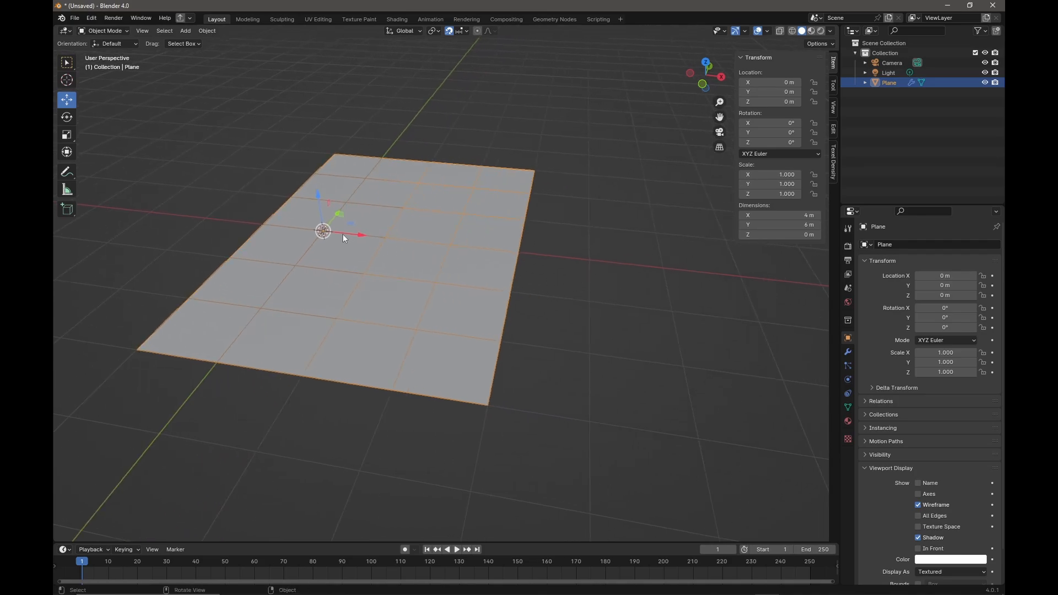
pyautogui.moveTo(445, 246)
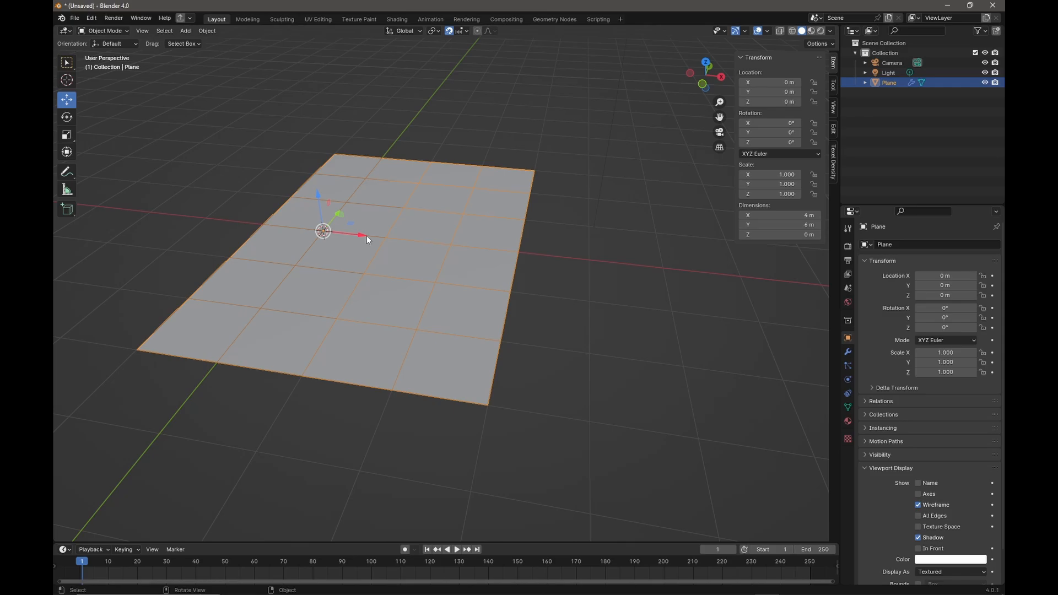
pyautogui.click(847, 351)
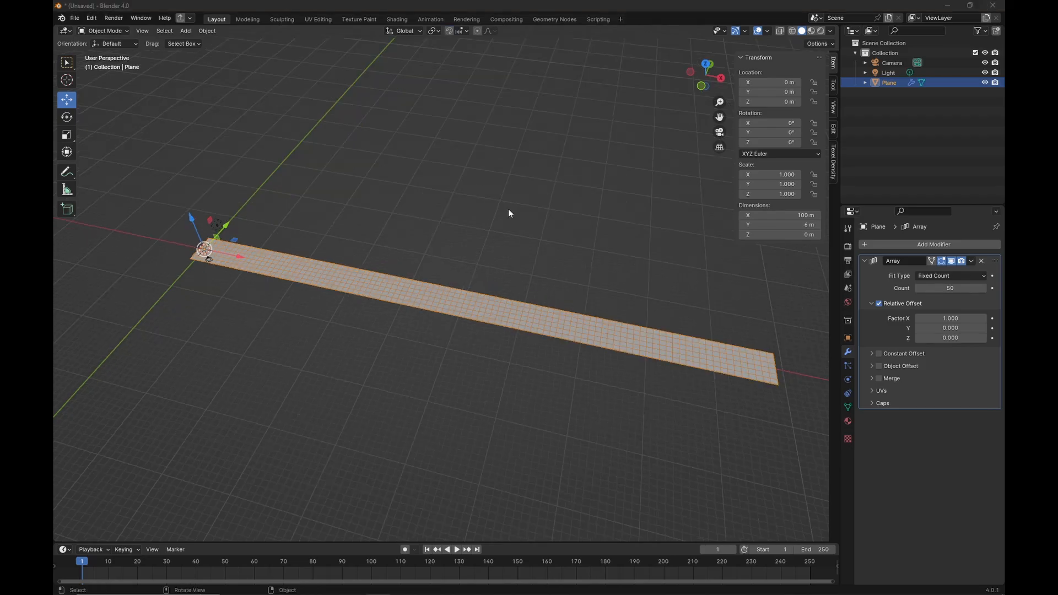
pyautogui.moveTo(405, 188)
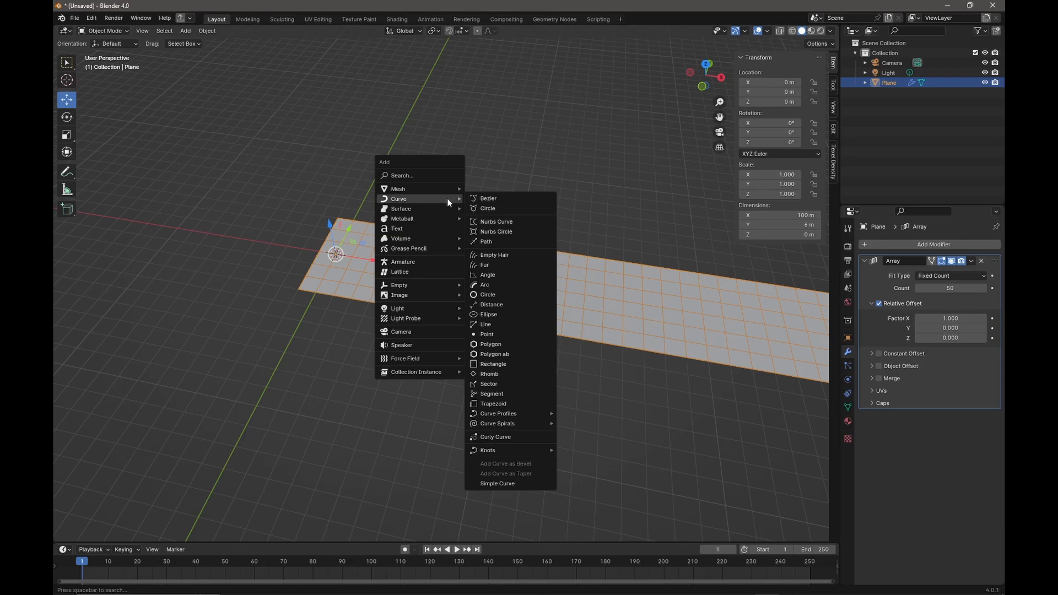
pyautogui.moveTo(488, 199)
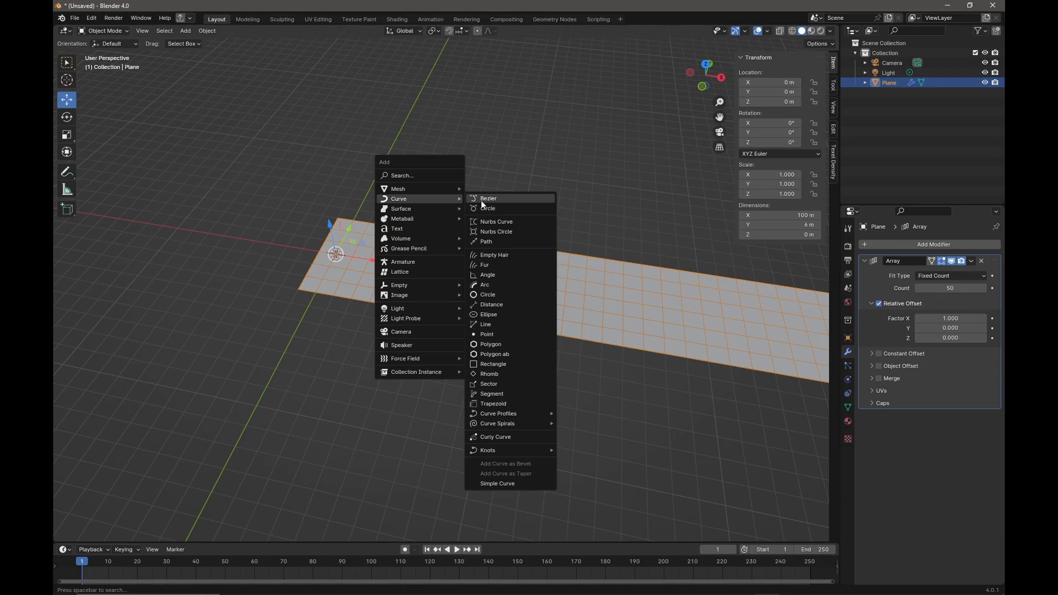
# Add a NURBS path curve and view the scene from the top
pyautogui.click(486, 241)
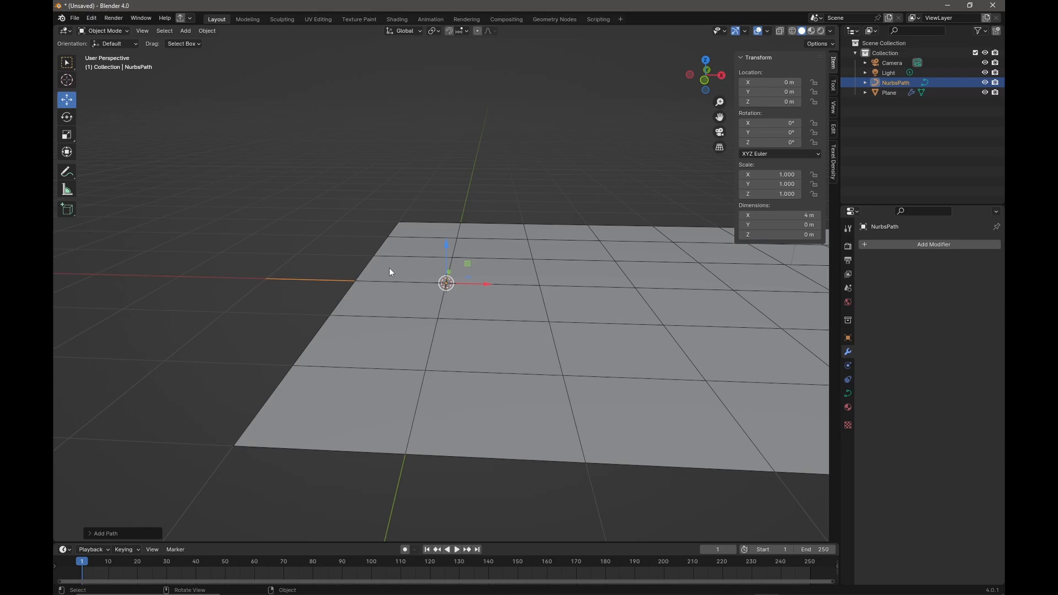
pyautogui.press('g')
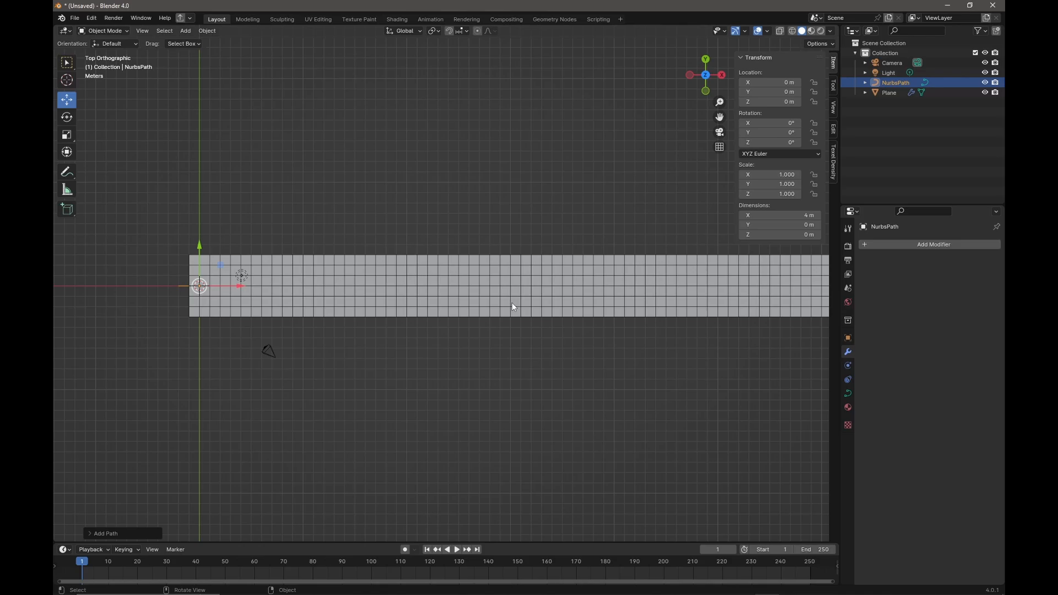
# In Edit Mode, delete the path's extra control points
pyautogui.press('Tab')
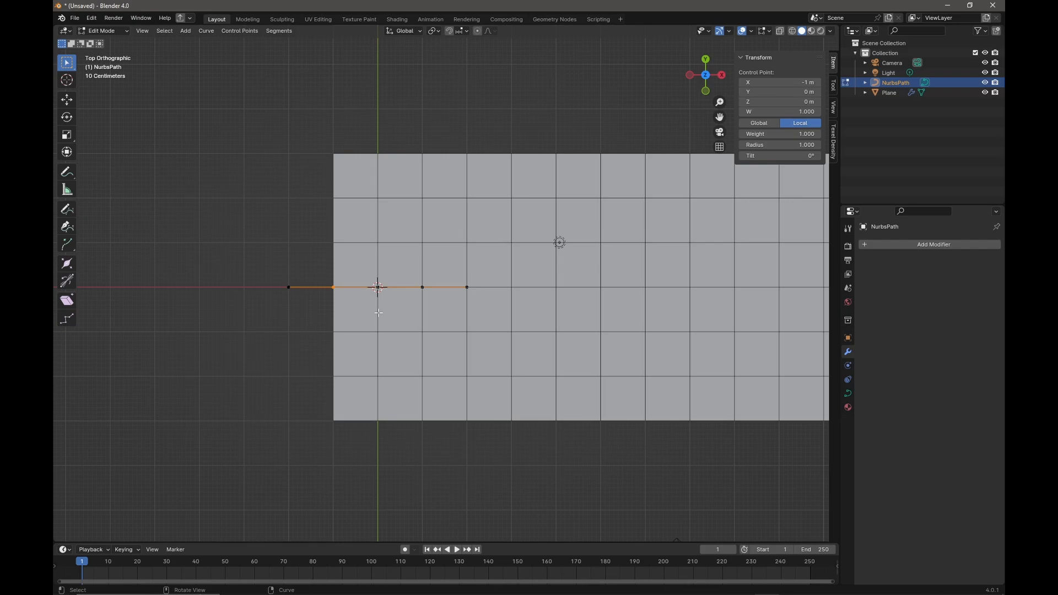
pyautogui.moveTo(439, 308)
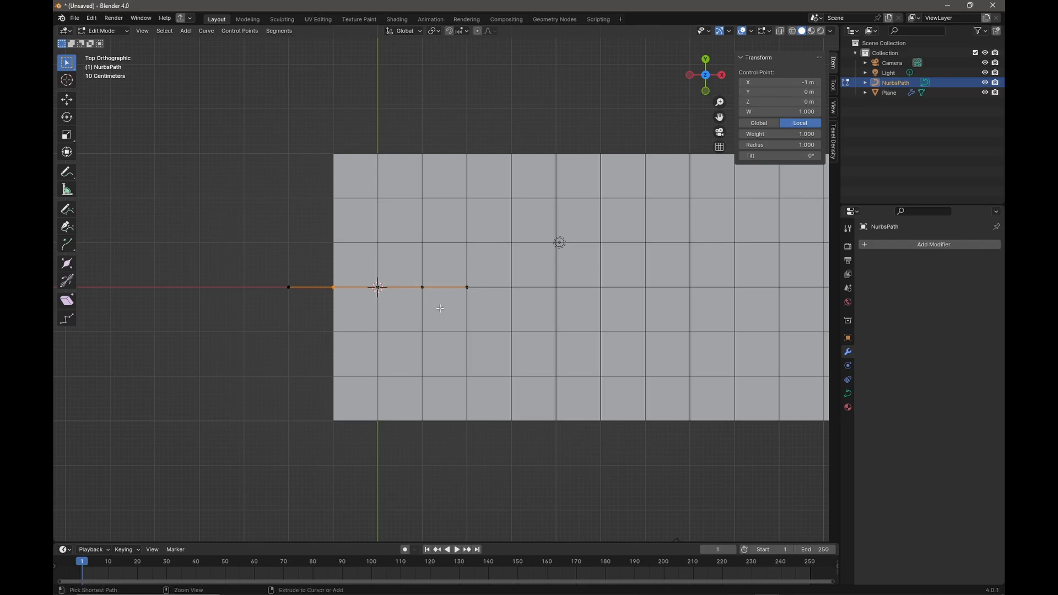
pyautogui.press('x')
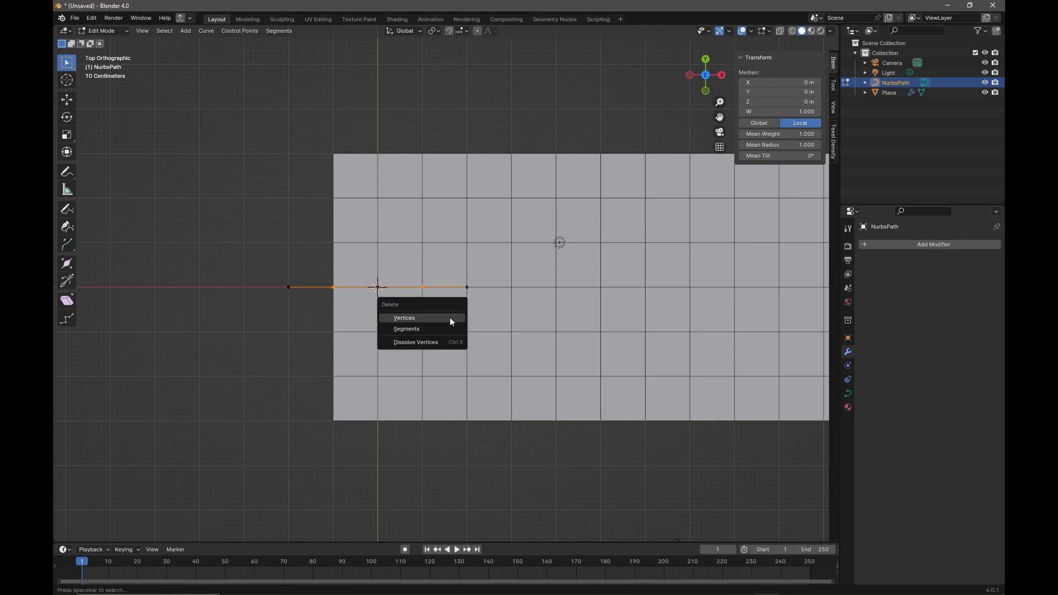
pyautogui.click(403, 318)
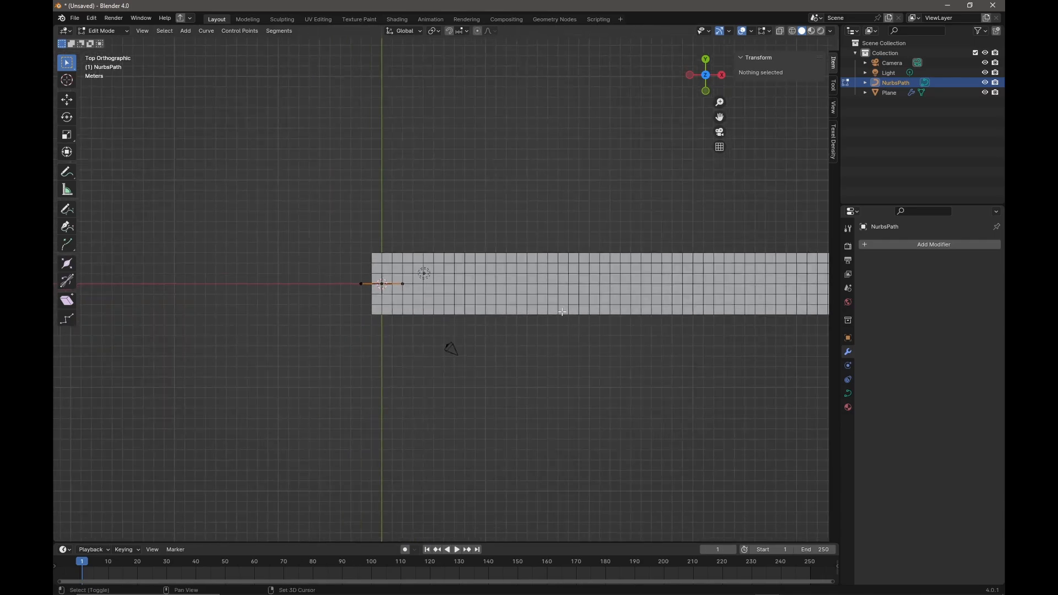
# Drag the path's end point along X to about 97 m, then exit Edit Mode
pyautogui.click(381, 283)
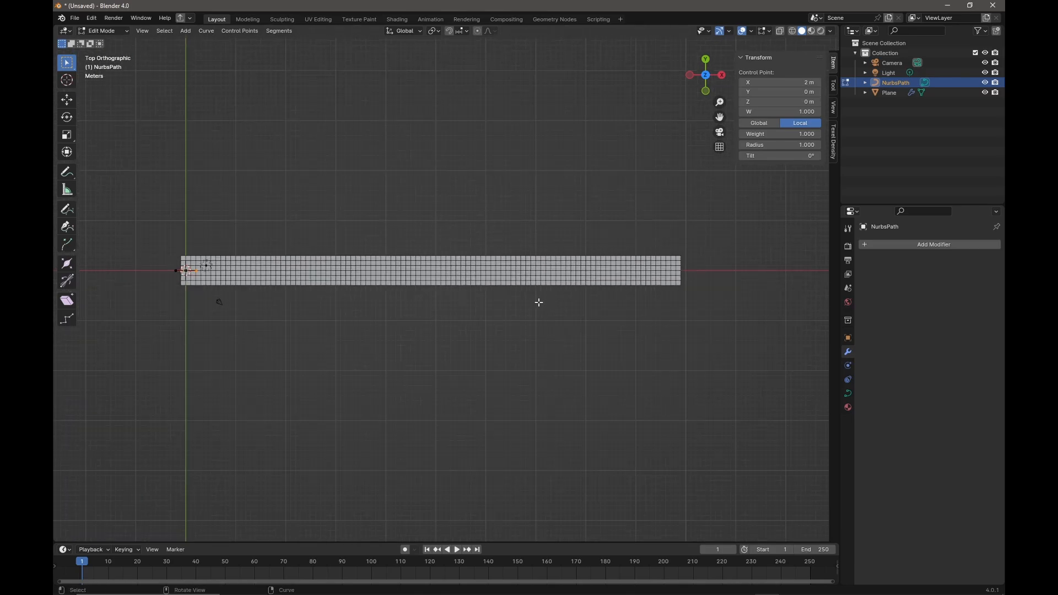
pyautogui.press('g')
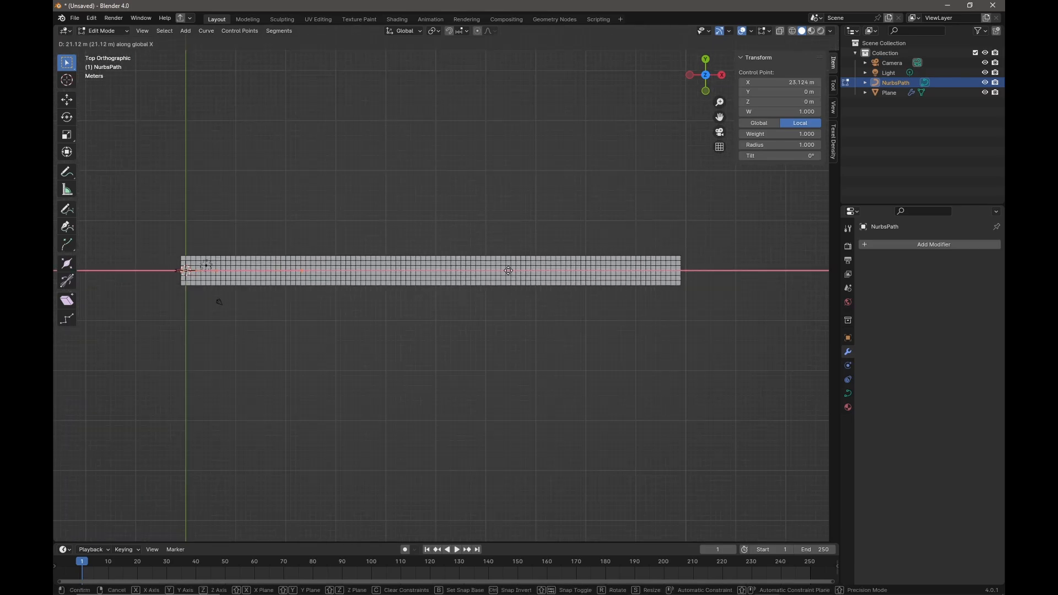
pyautogui.moveTo(772, 282)
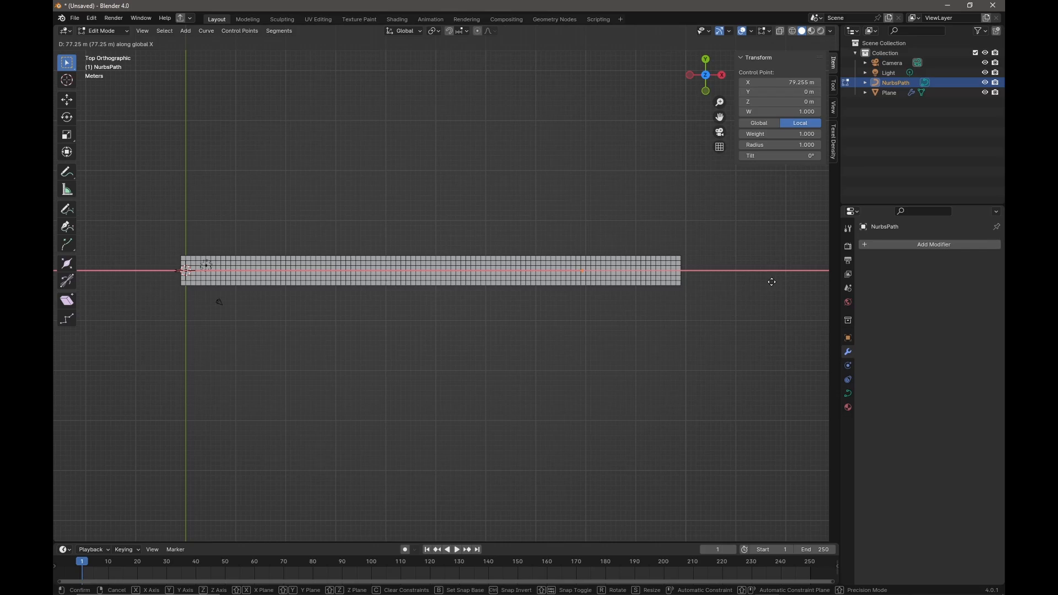
pyautogui.moveTo(82, 288)
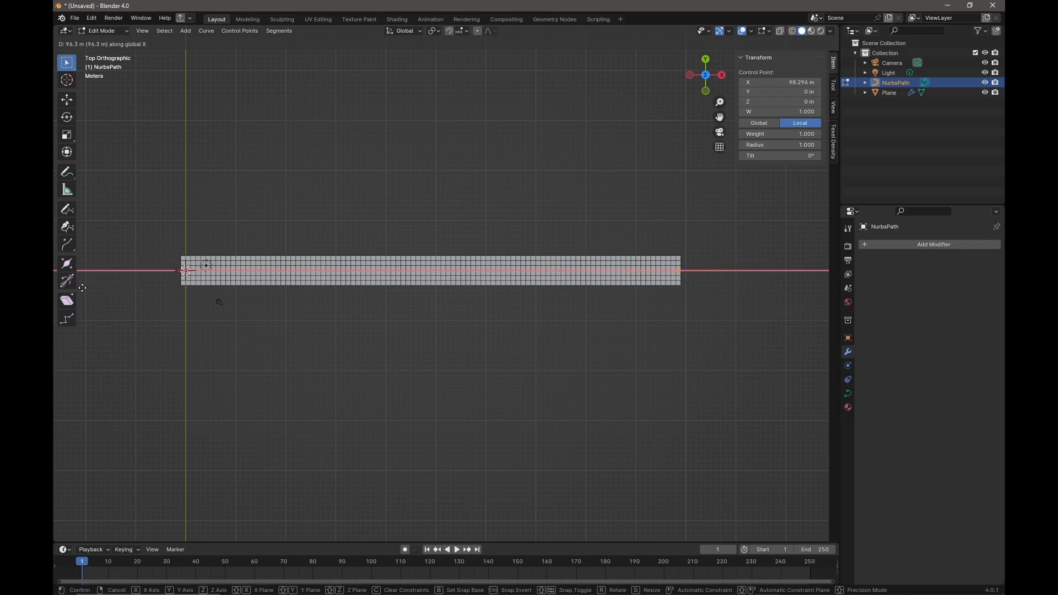
pyautogui.click(324, 327)
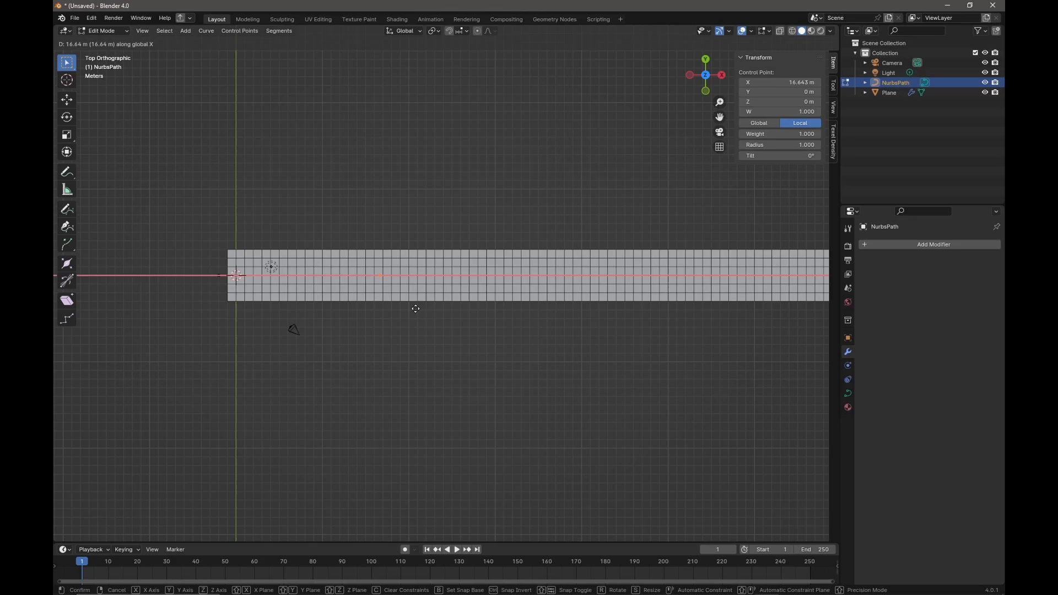
pyautogui.moveTo(599, 317)
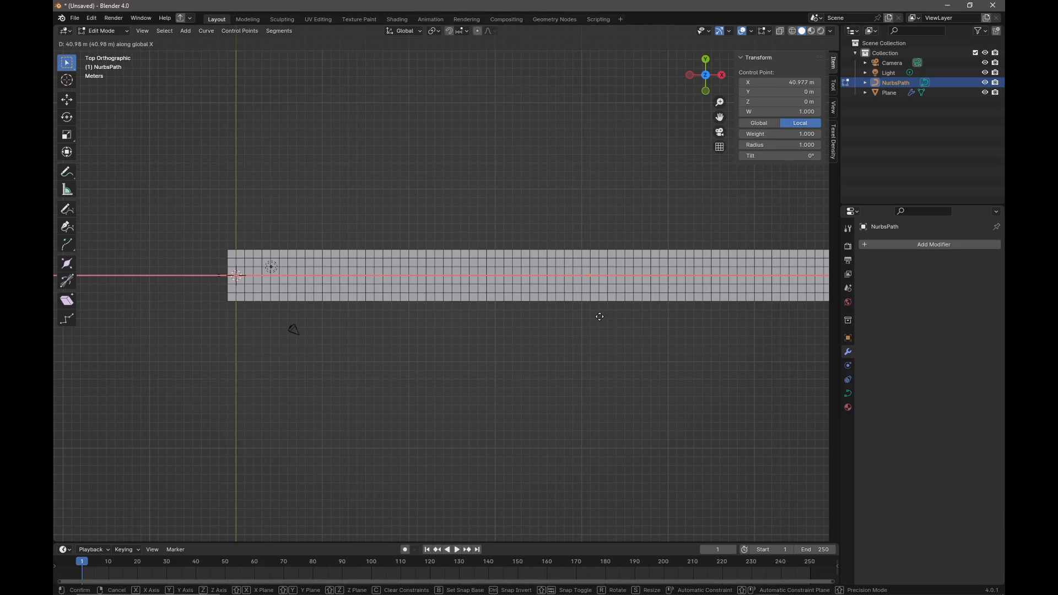
pyautogui.click(330, 294)
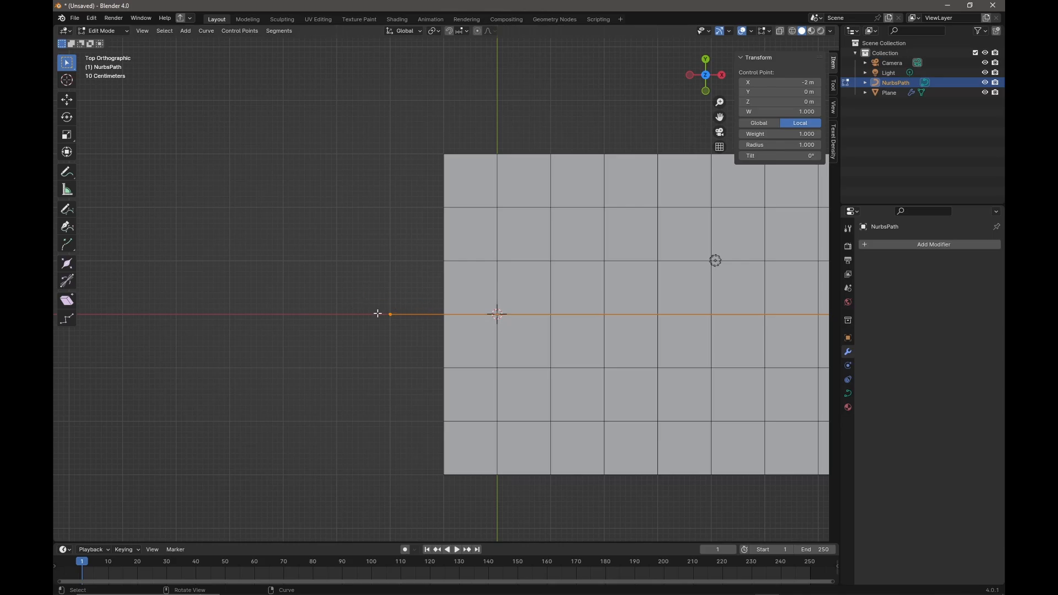
pyautogui.moveTo(384, 321)
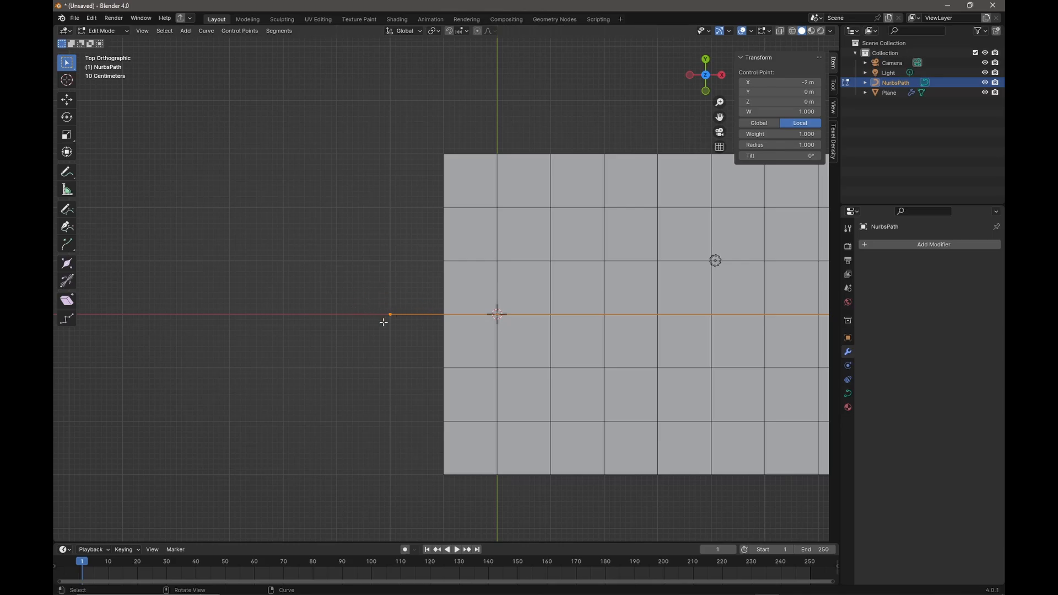
pyautogui.press('g')
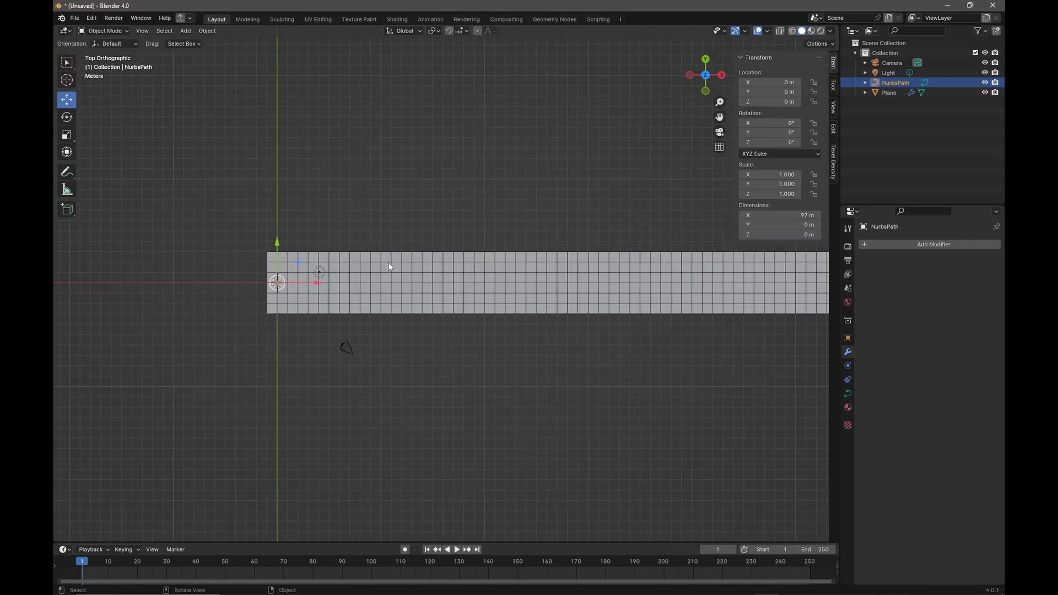
pyautogui.click(888, 93)
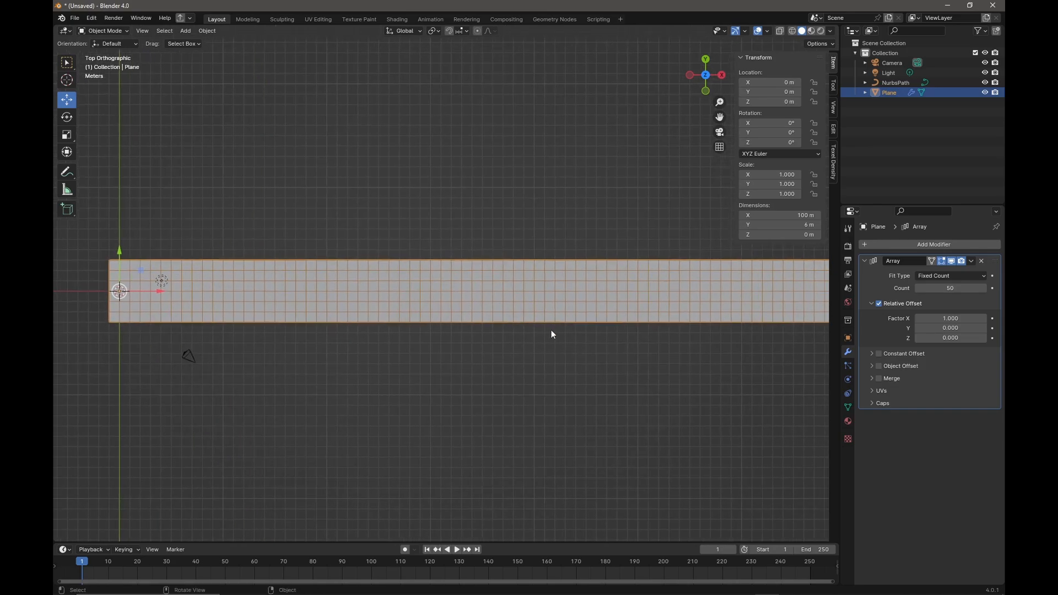
pyautogui.moveTo(840, 349)
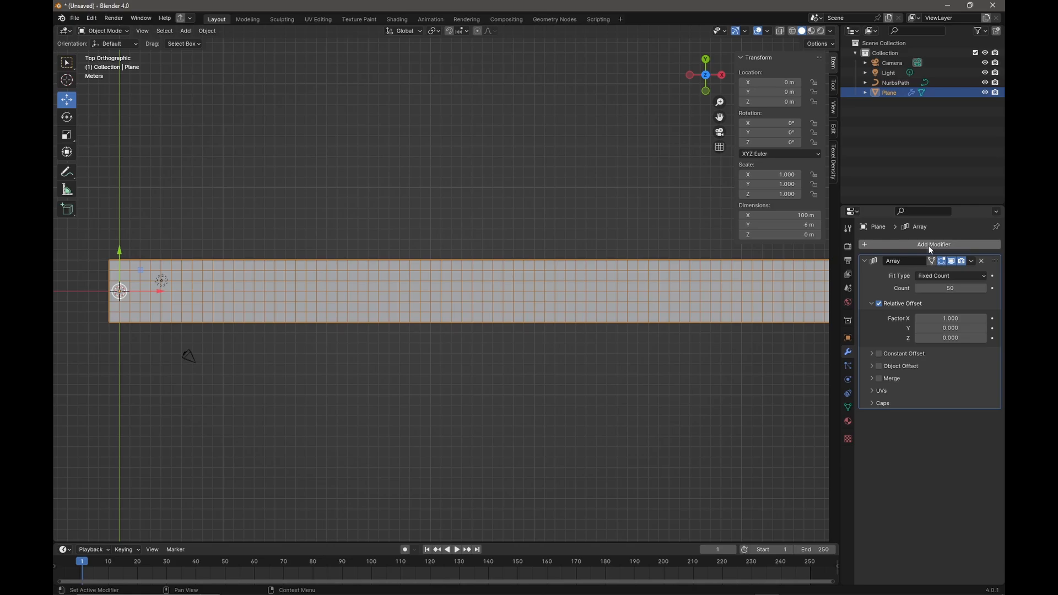
# Add a Curve deform modifier below the plane's Array modifier
pyautogui.click(934, 244)
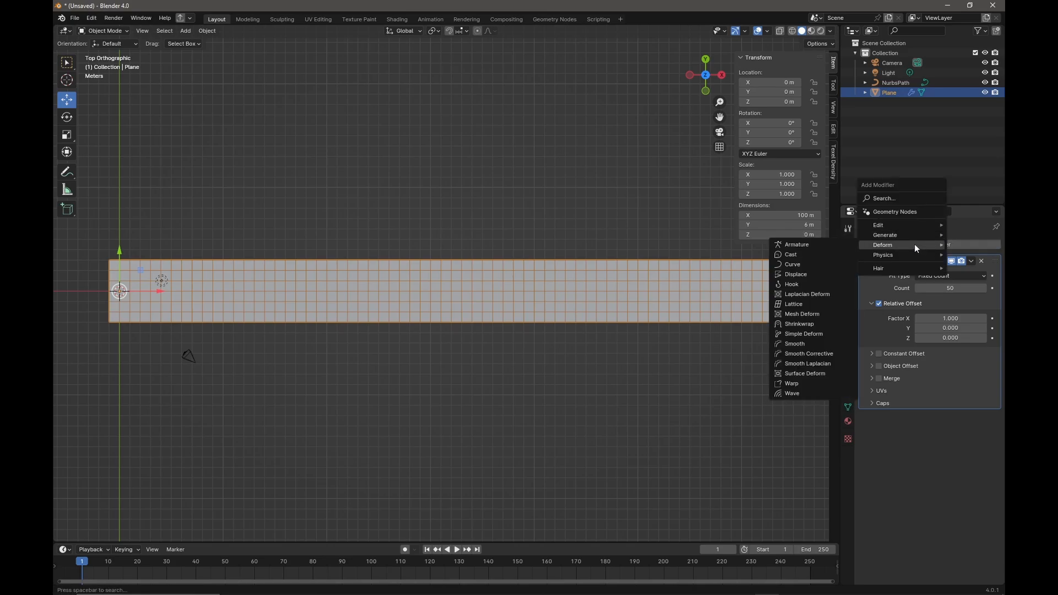
pyautogui.moveTo(792, 264)
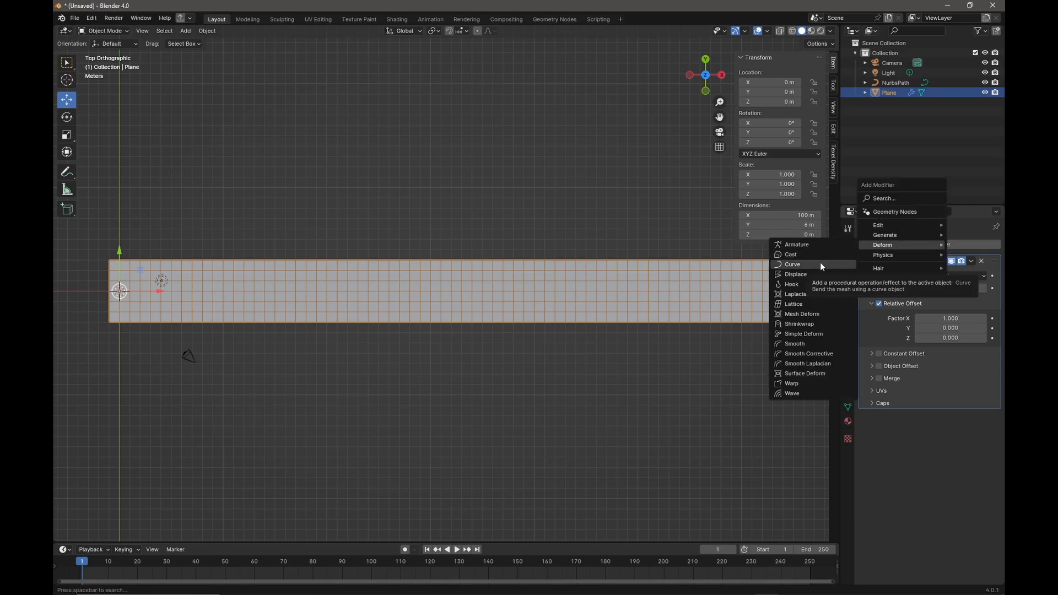
pyautogui.click(793, 264)
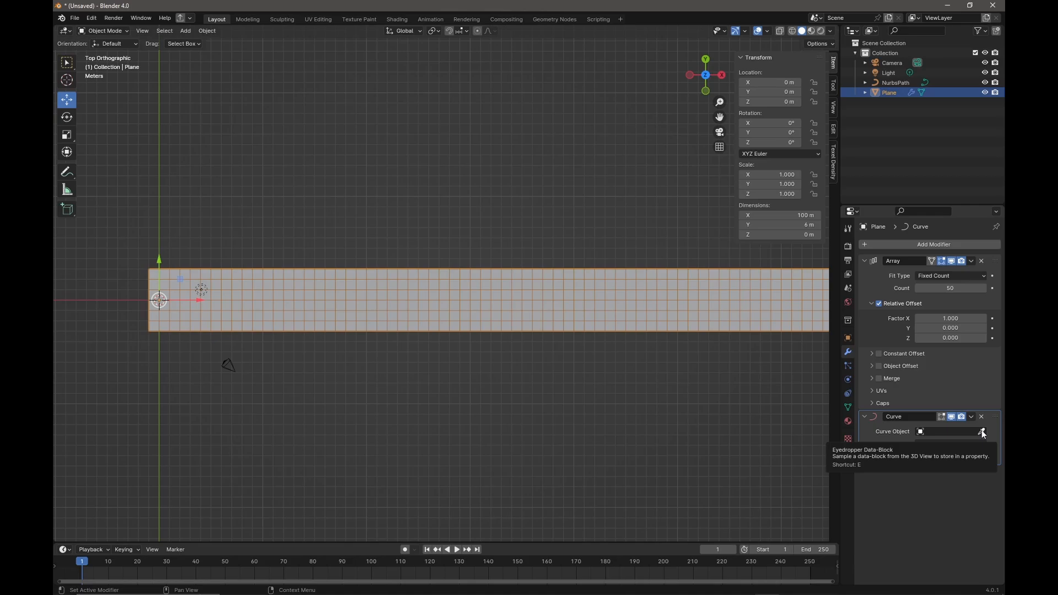
pyautogui.click(983, 431)
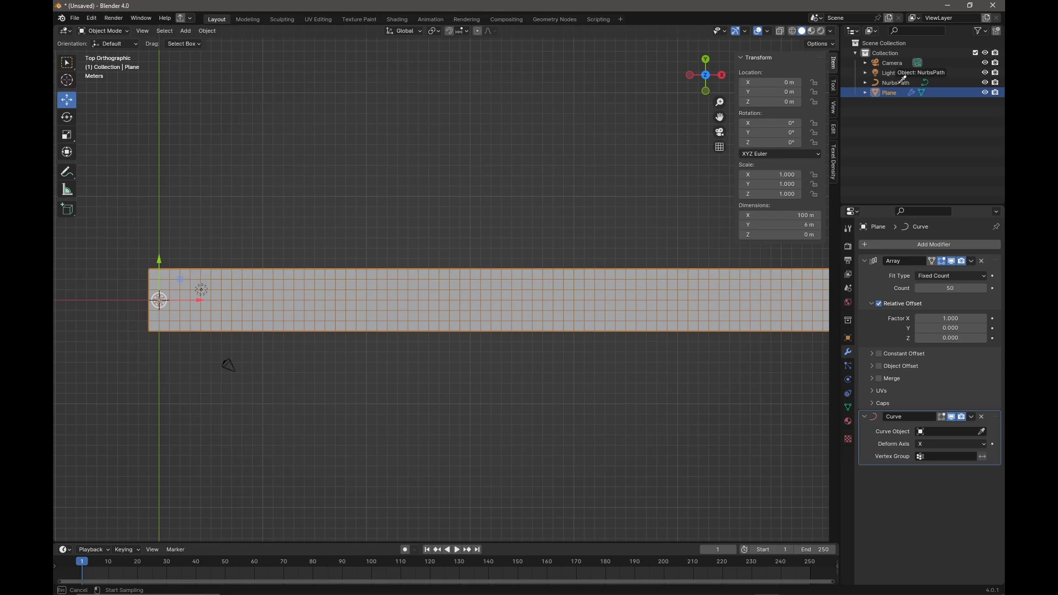
pyautogui.click(948, 431)
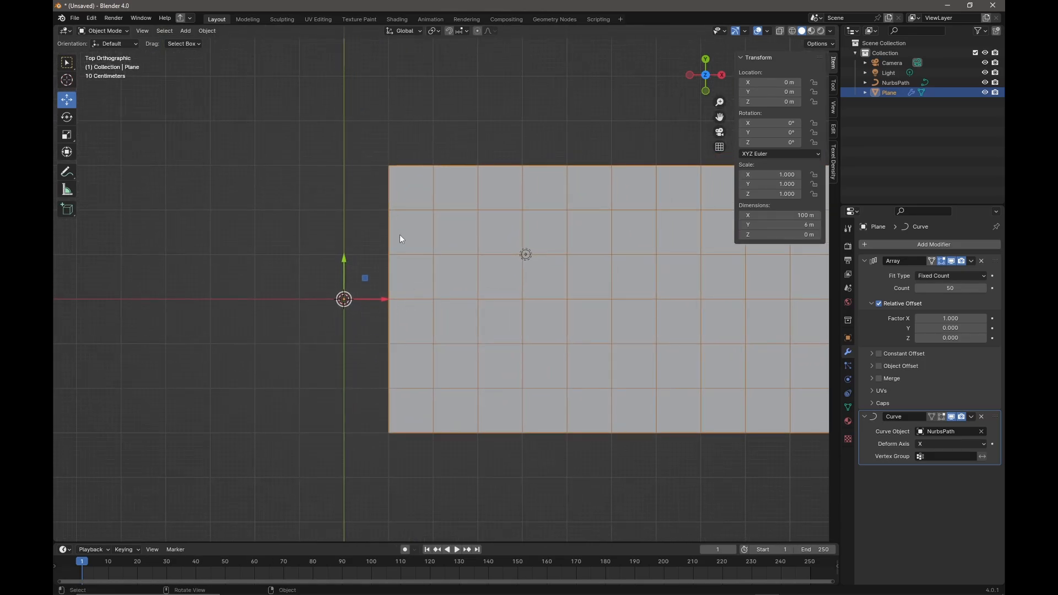
pyautogui.moveTo(415, 301)
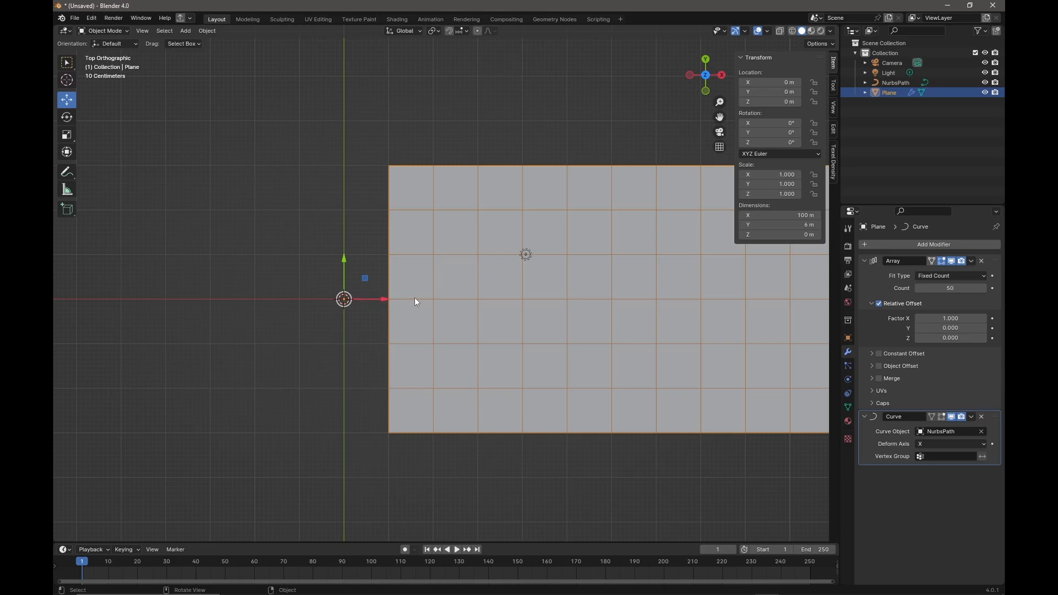
pyautogui.moveTo(403, 299)
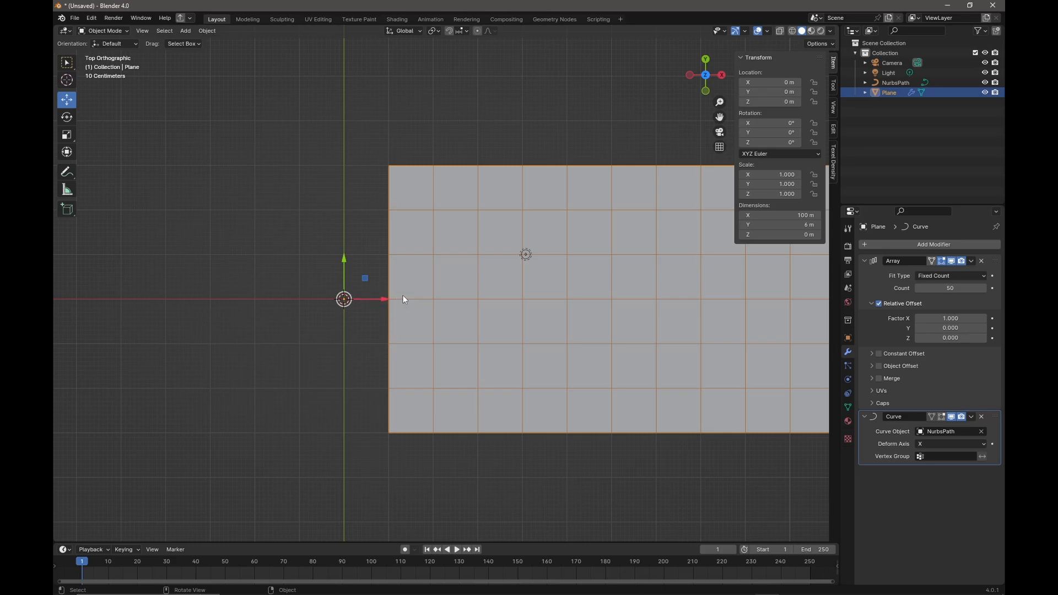
pyautogui.moveTo(417, 298)
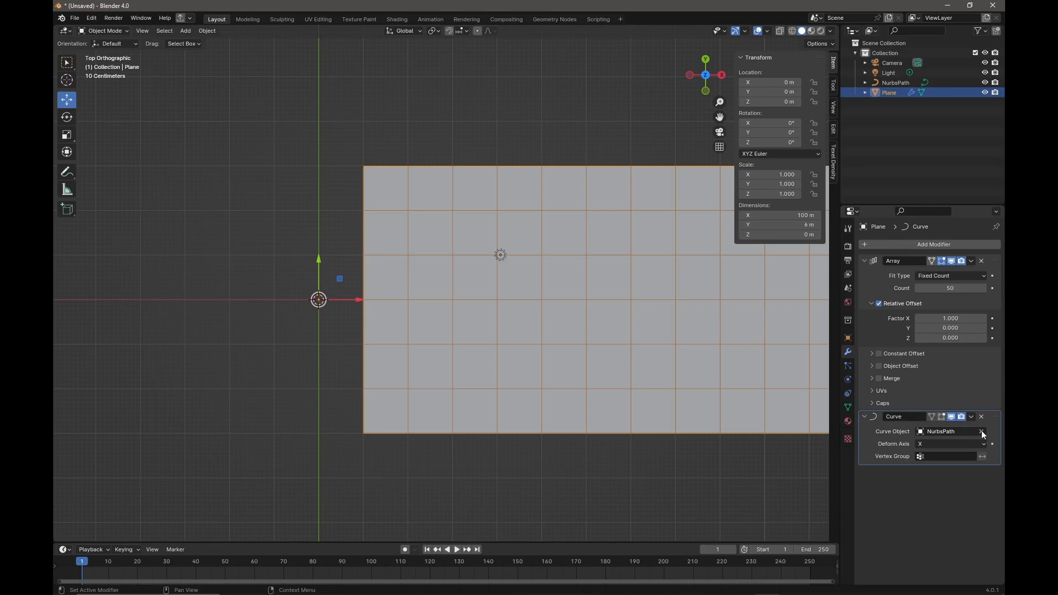
pyautogui.click(982, 431)
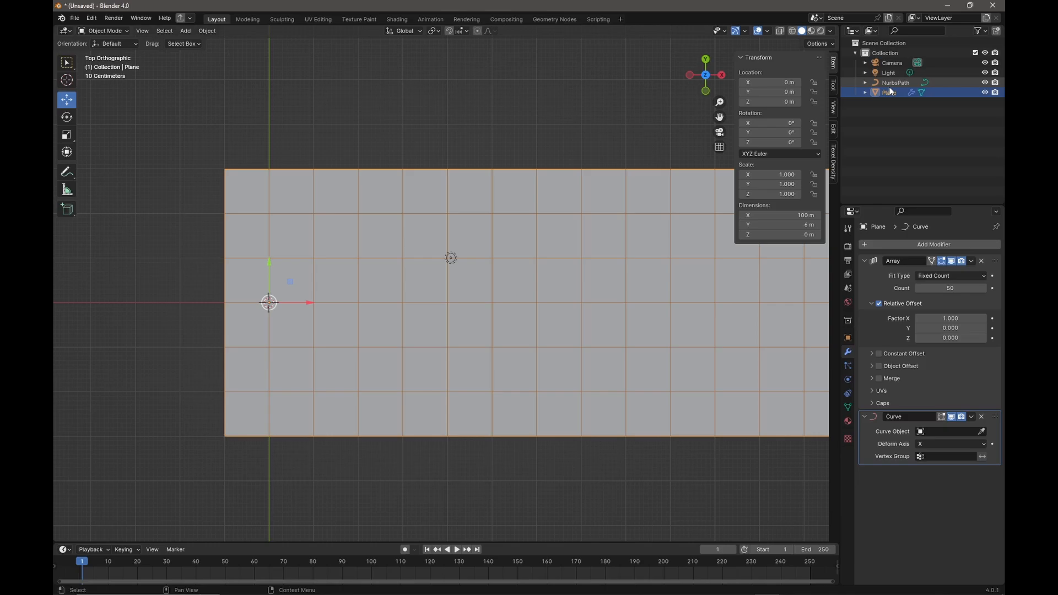
pyautogui.click(895, 81)
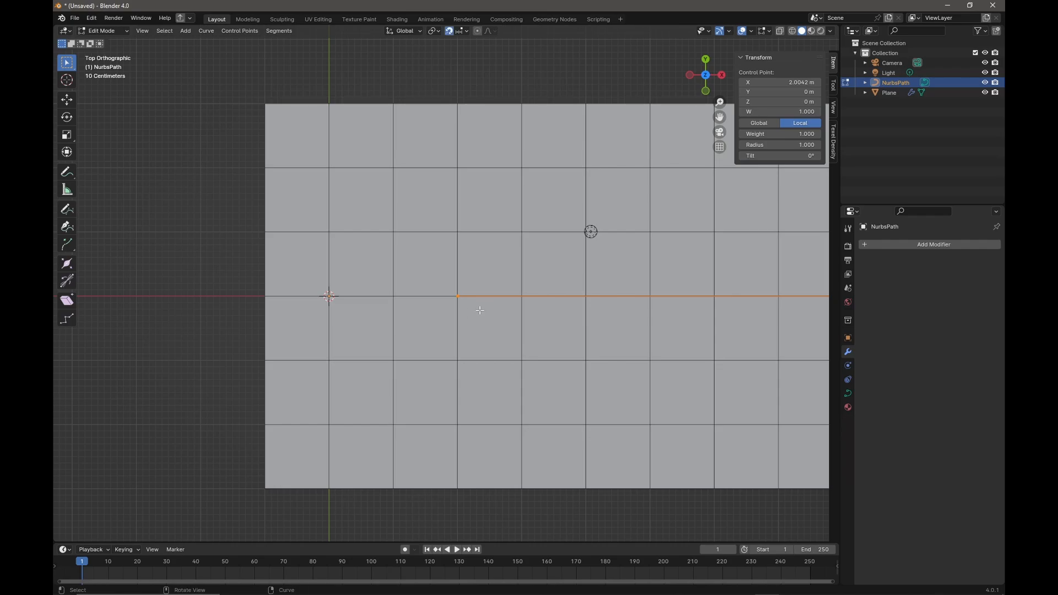
# Move the path's start point to the origin, making it about 99 m long
pyautogui.press('g')
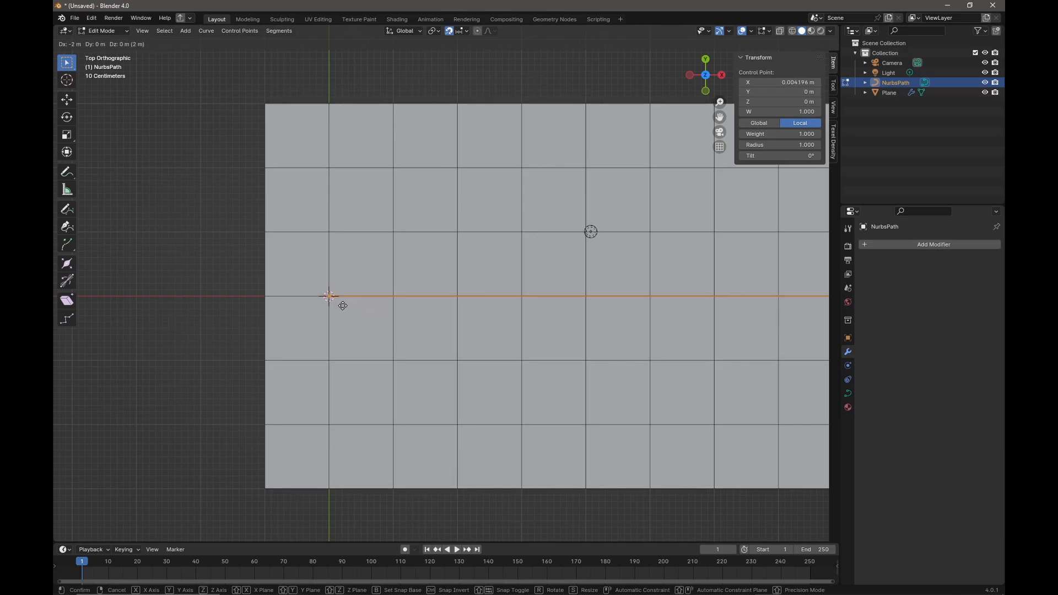
pyautogui.click(513, 305)
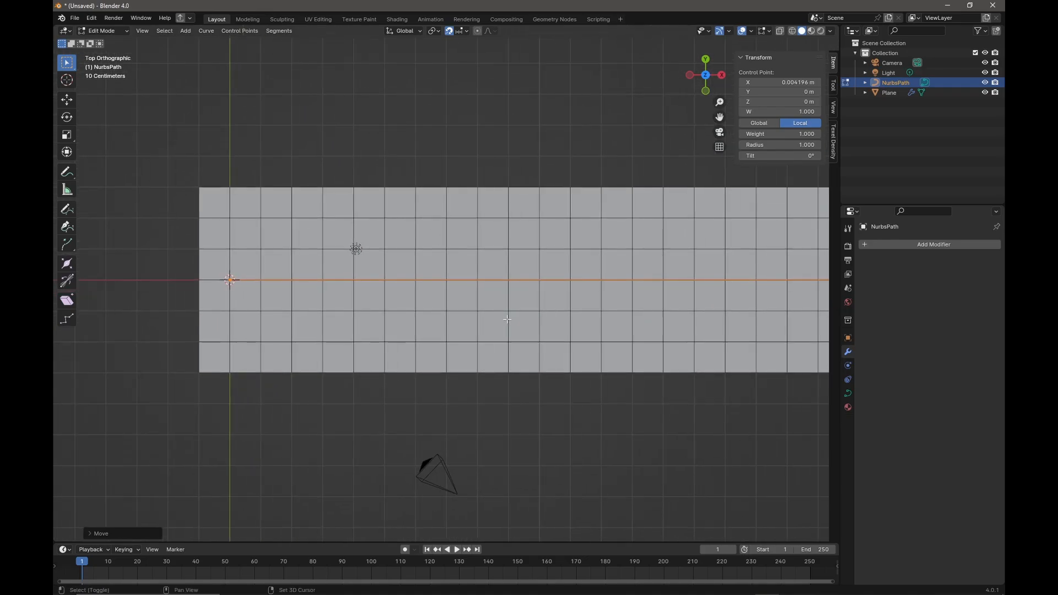
pyautogui.press('Tab')
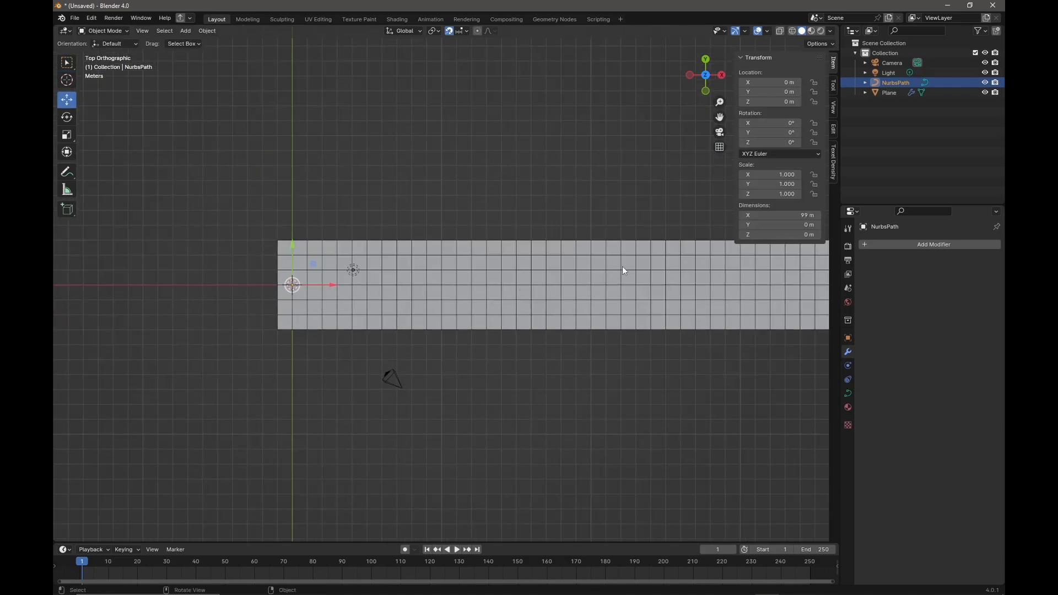
# Set the plane's Curve modifier object to NurbsPath, then reselect NurbsPath
pyautogui.click(890, 92)
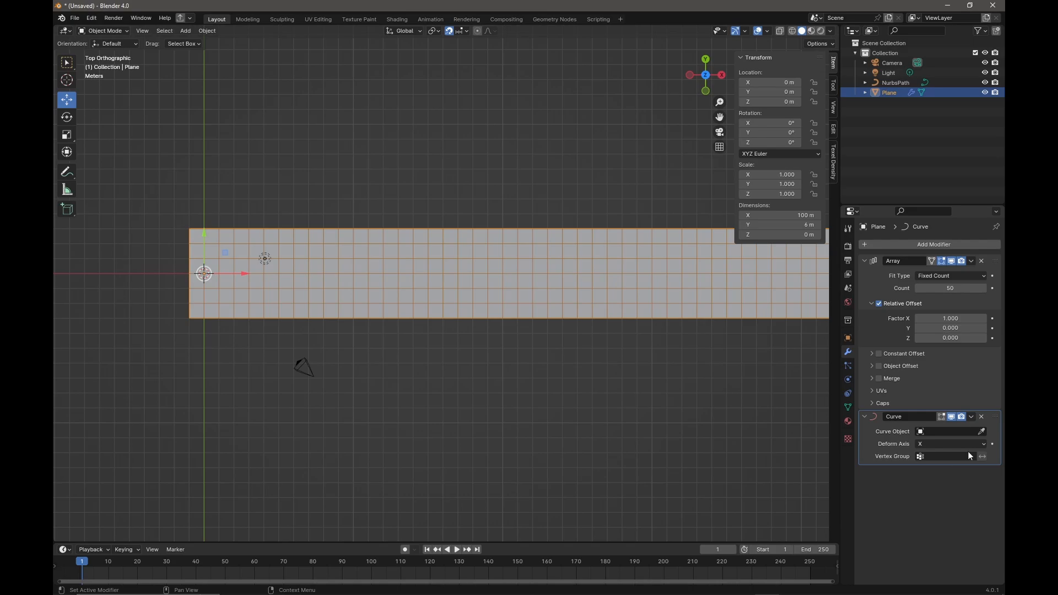
pyautogui.click(983, 431)
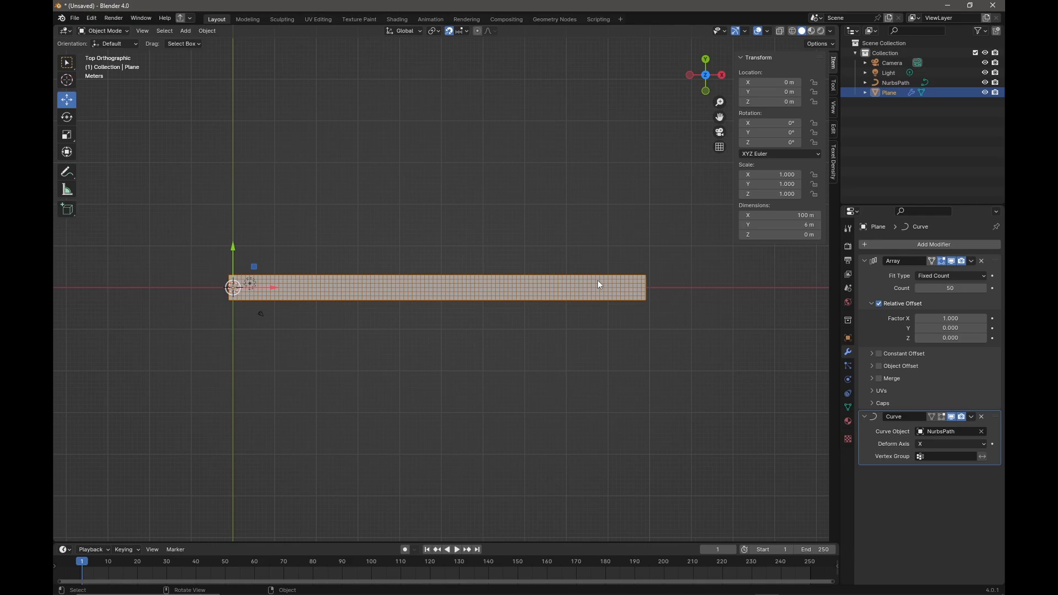
pyautogui.click(895, 81)
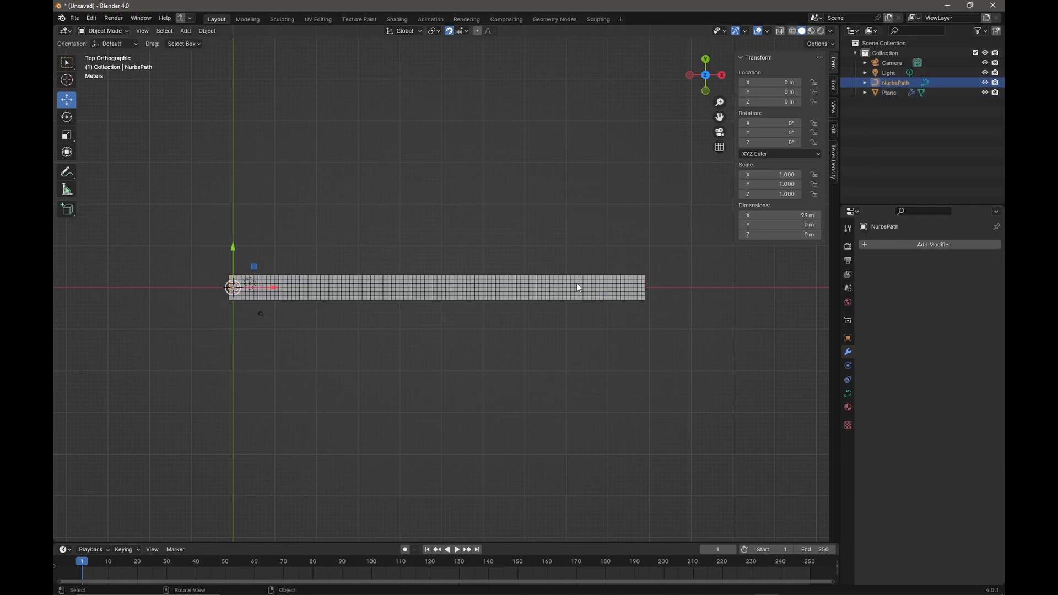
pyautogui.moveTo(836, 120)
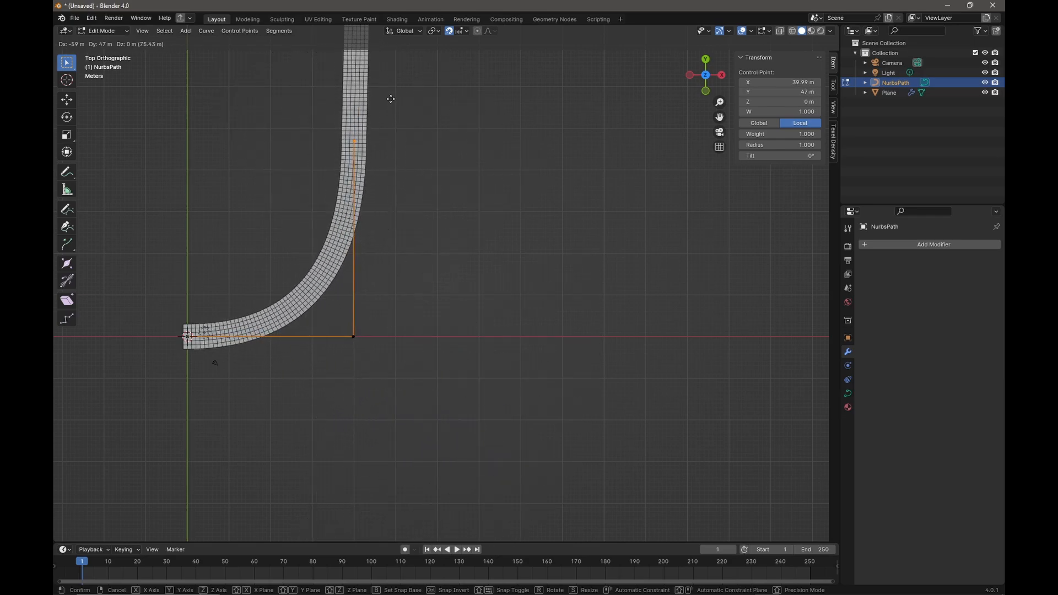
# Move the path's end point upward so the road bends into a J shape
pyautogui.click(534, 295)
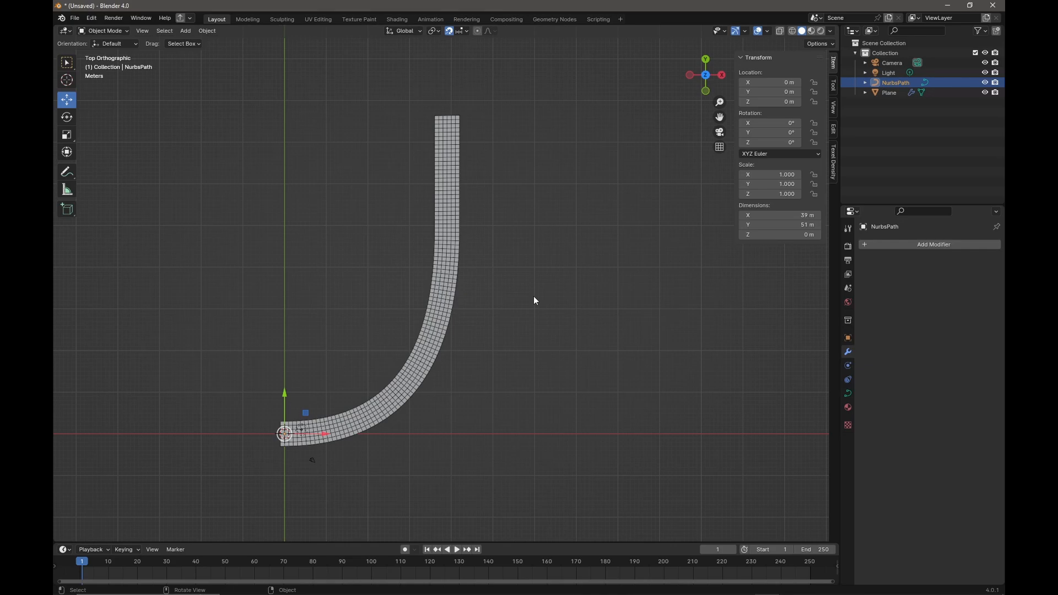
pyautogui.moveTo(526, 295)
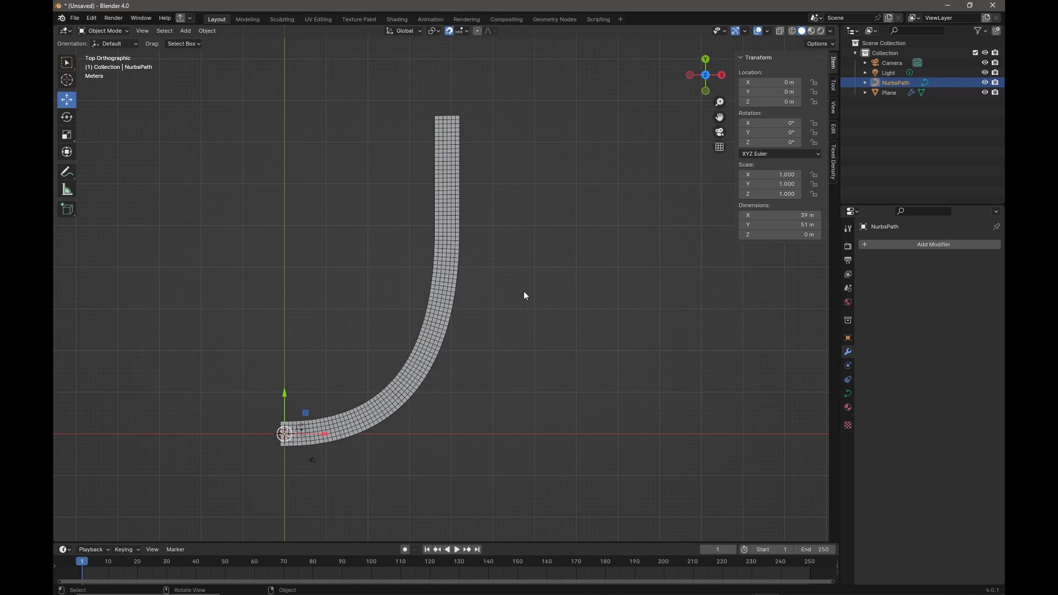
pyautogui.moveTo(536, 291)
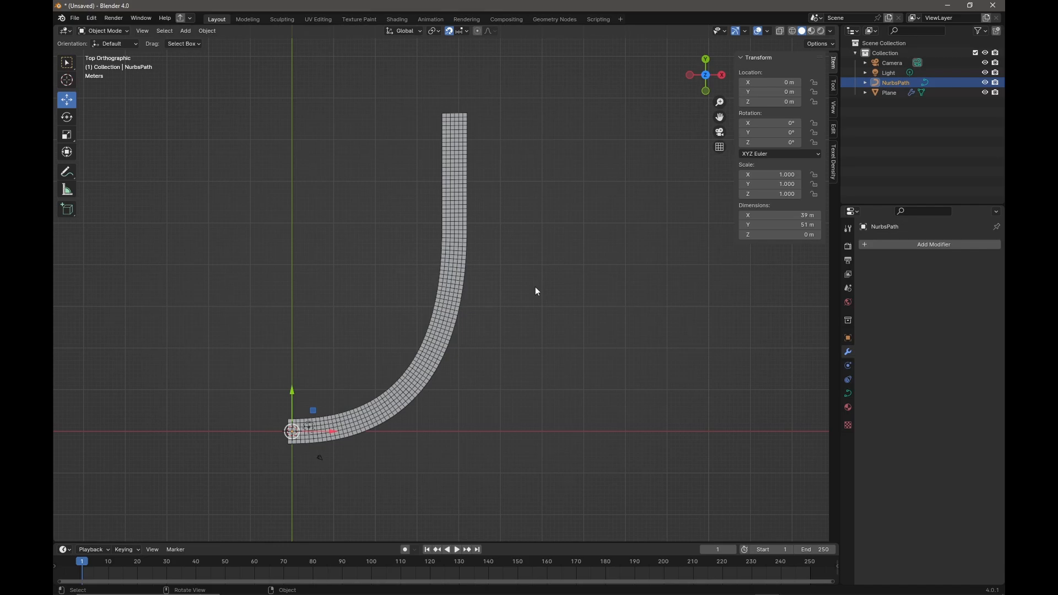
pyautogui.moveTo(325, 425)
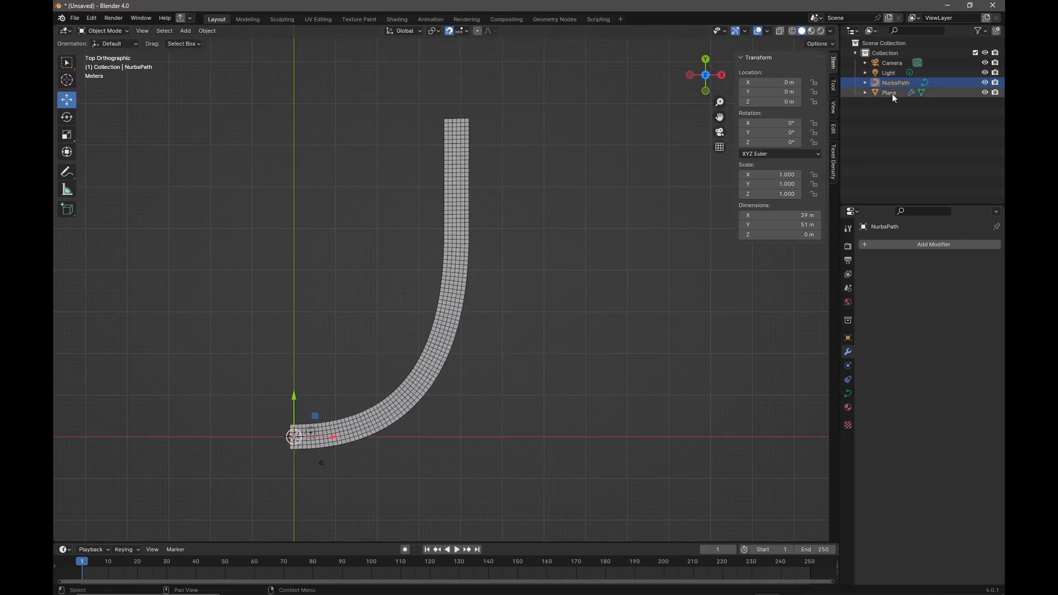
pyautogui.click(889, 93)
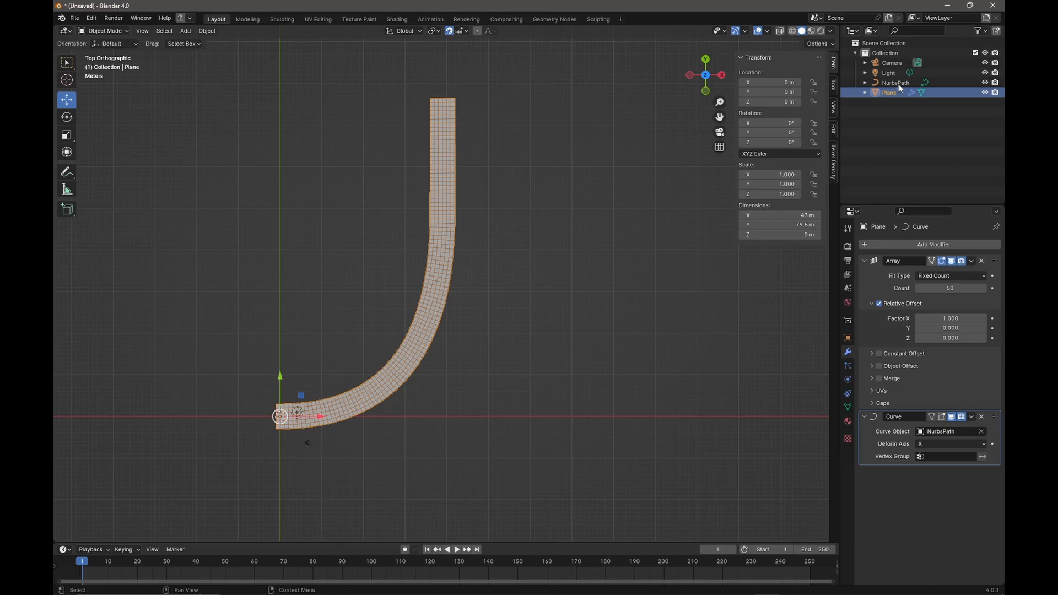
pyautogui.click(896, 82)
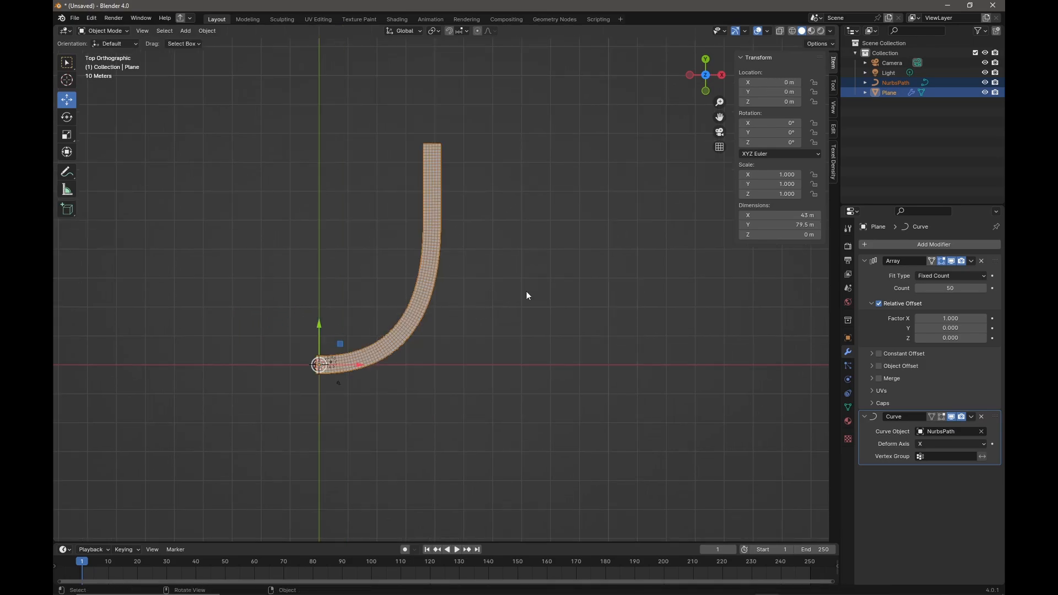
pyautogui.click(896, 82)
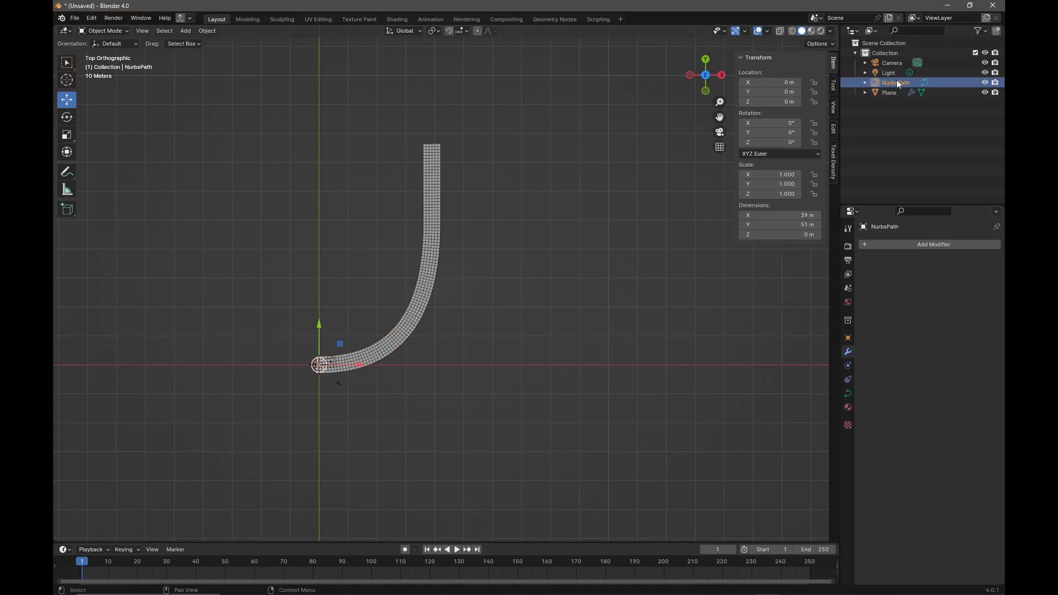
# Rotate and scale all path points into a 44.7 by 133 m arc
pyautogui.press('Tab')
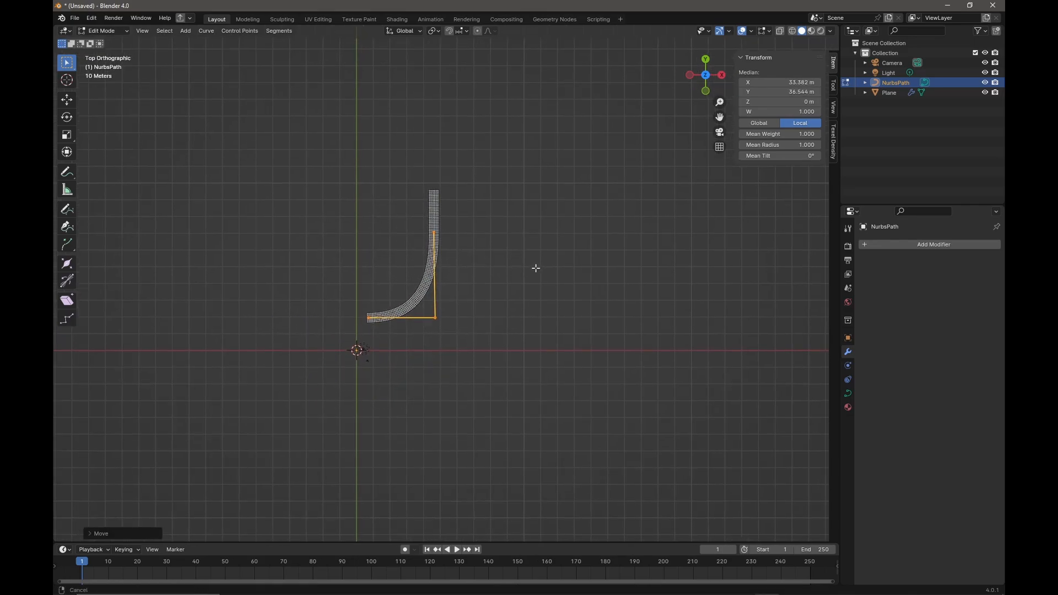
pyautogui.press('r')
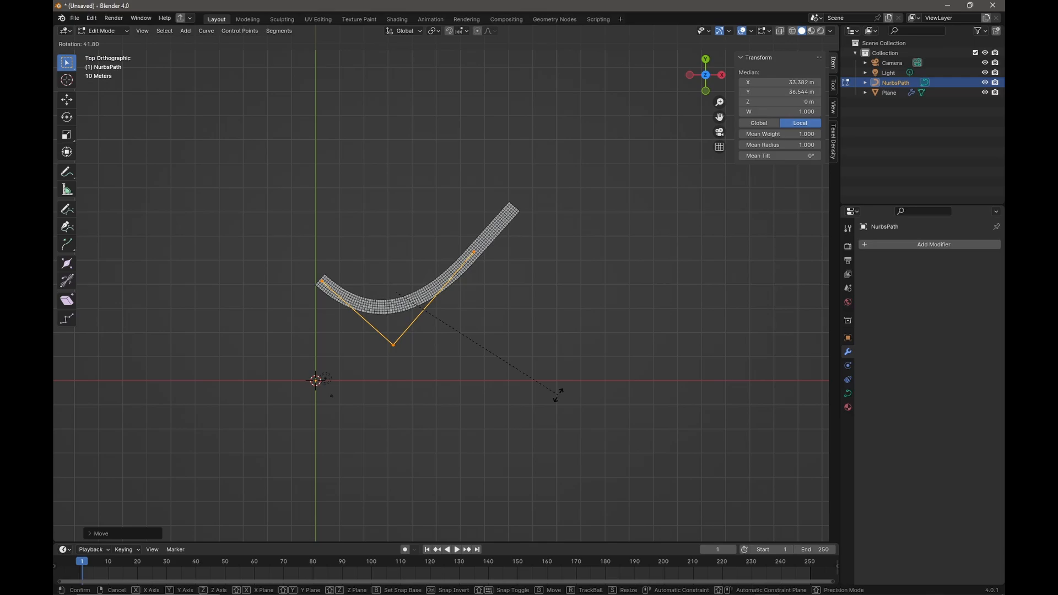
pyautogui.moveTo(479, 230)
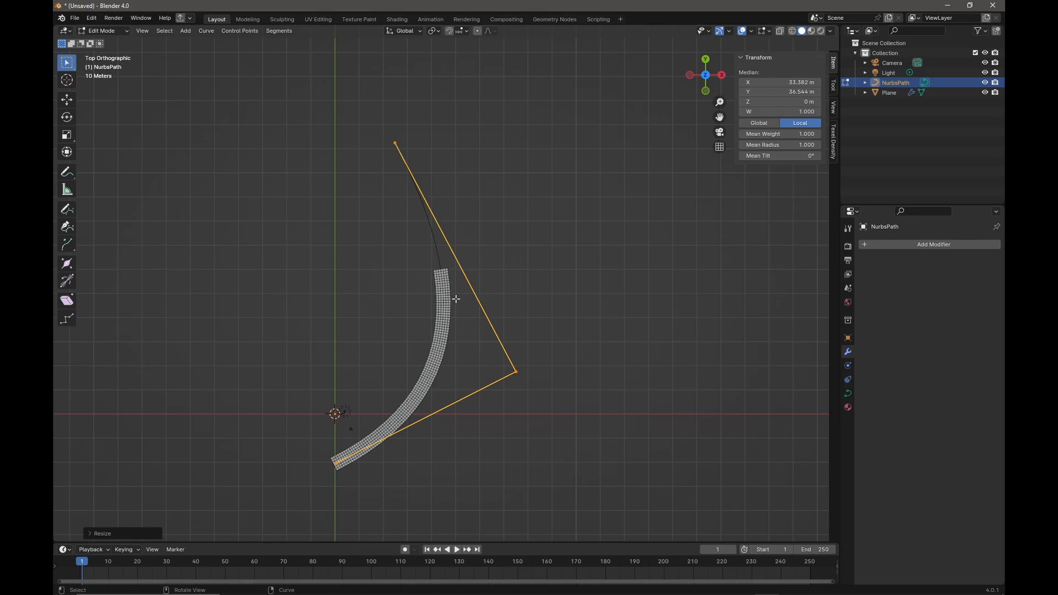
pyautogui.moveTo(783, 400)
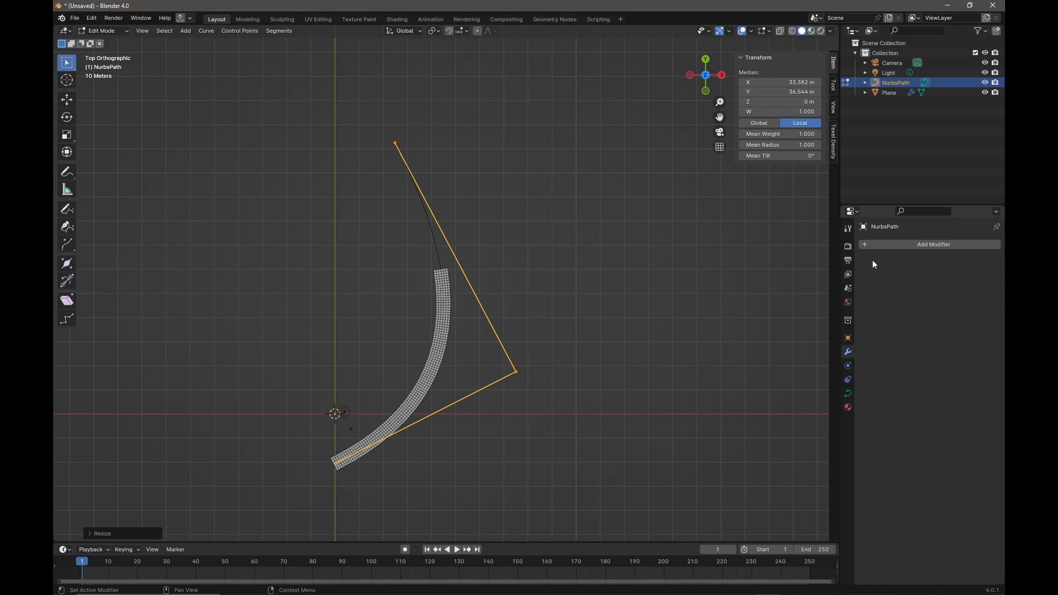
pyautogui.press('Tab')
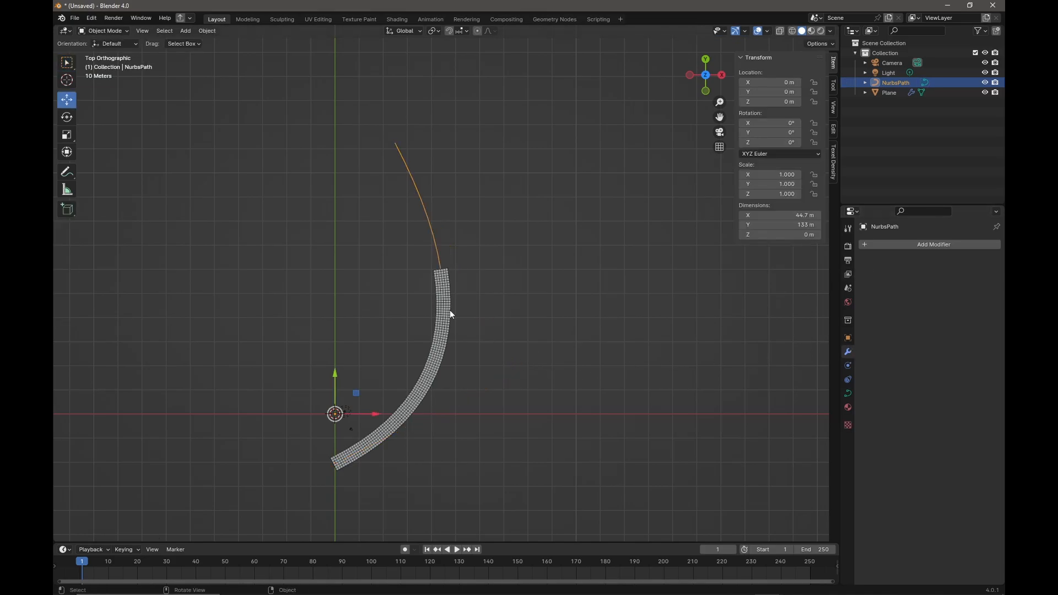
# On the Plane, set the Array Fit Type to Fit Curve with NurbsPath as the curve
pyautogui.click(888, 92)
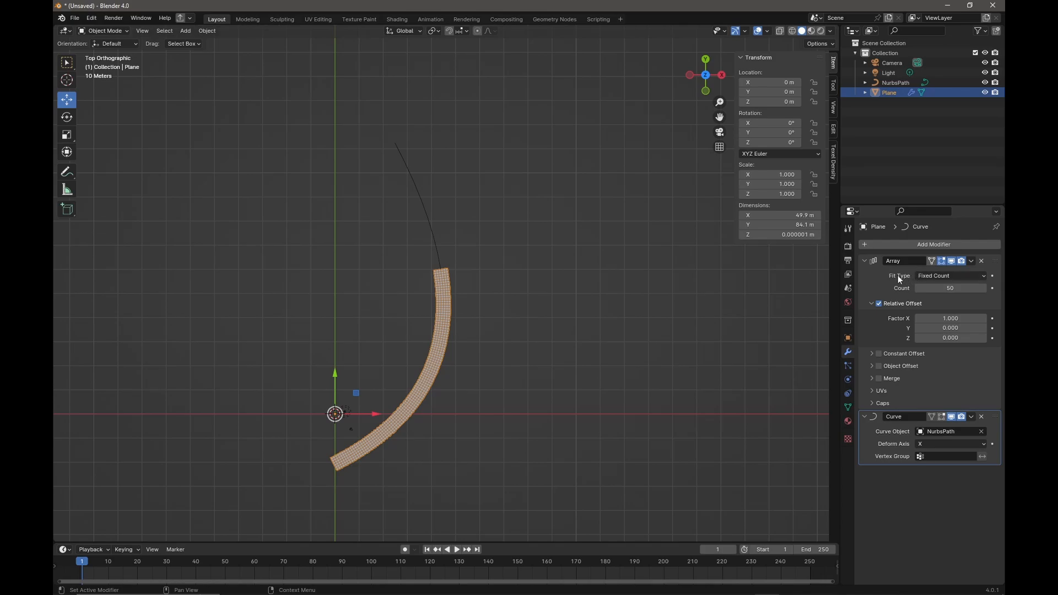
pyautogui.moveTo(938, 276)
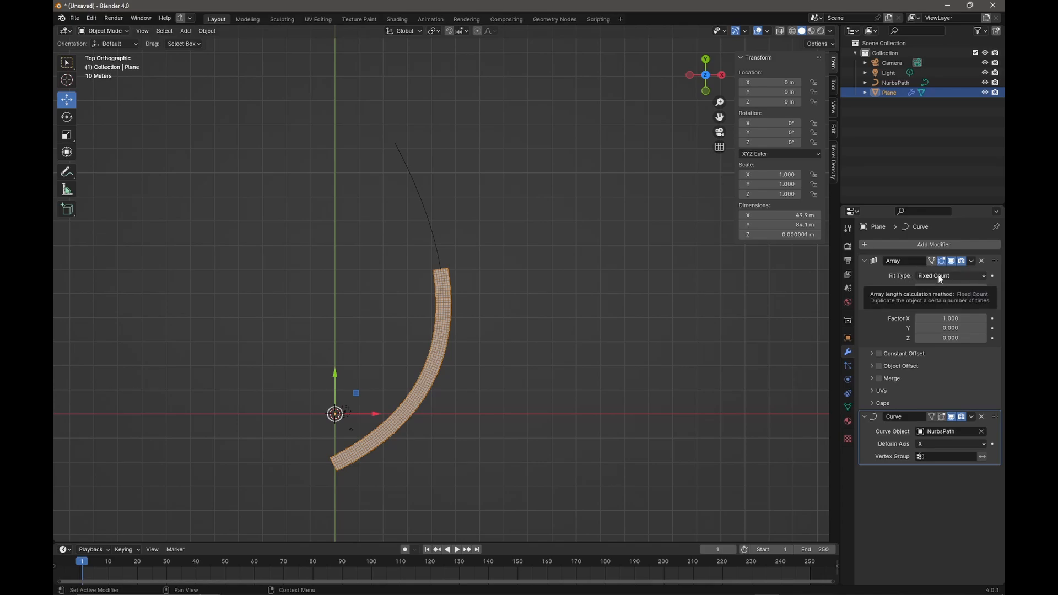
pyautogui.click(950, 275)
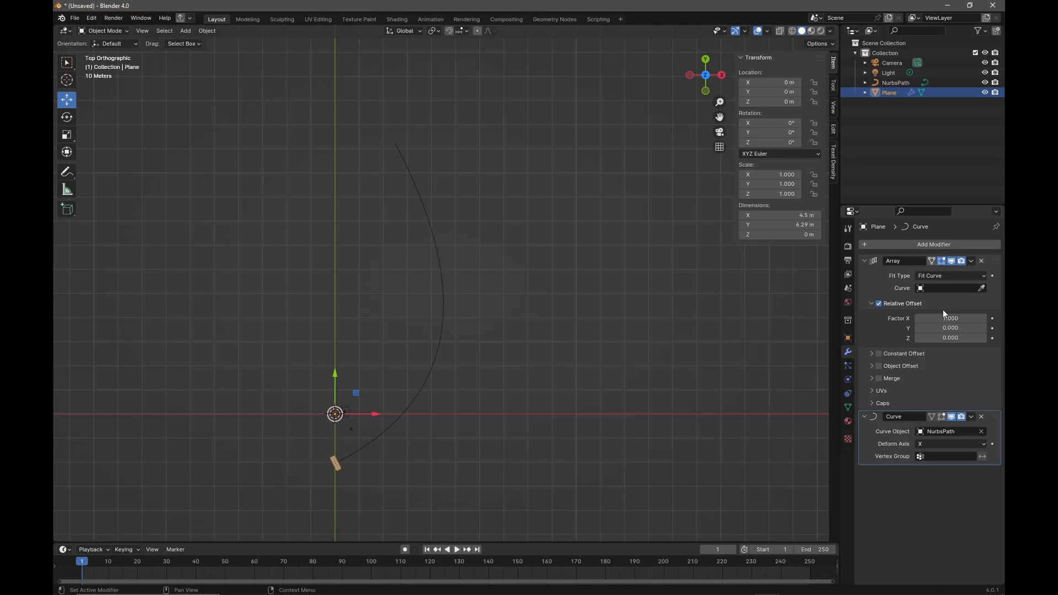
pyautogui.click(982, 288)
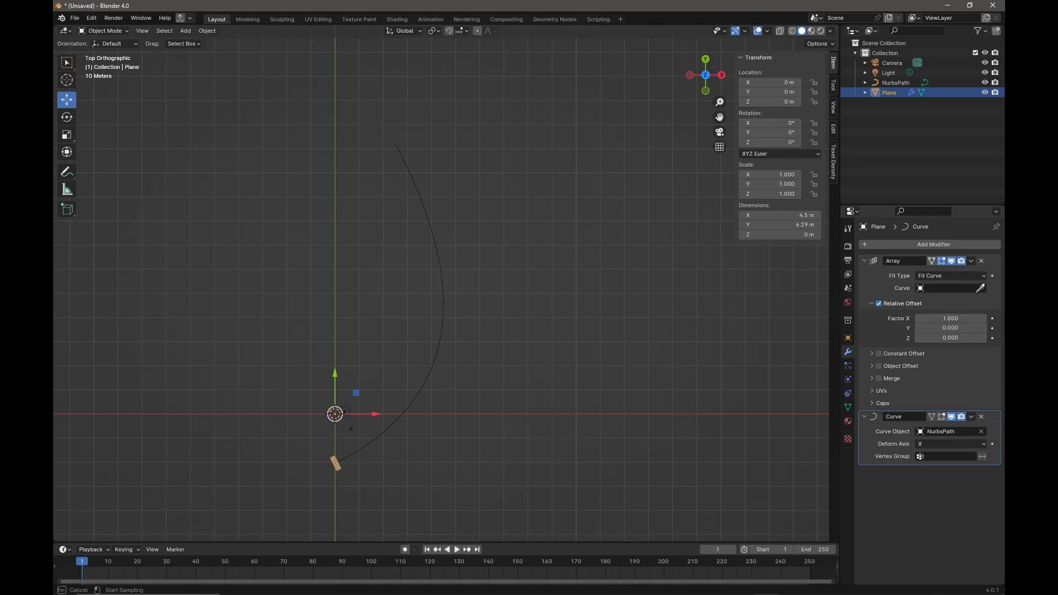
pyautogui.moveTo(445, 297)
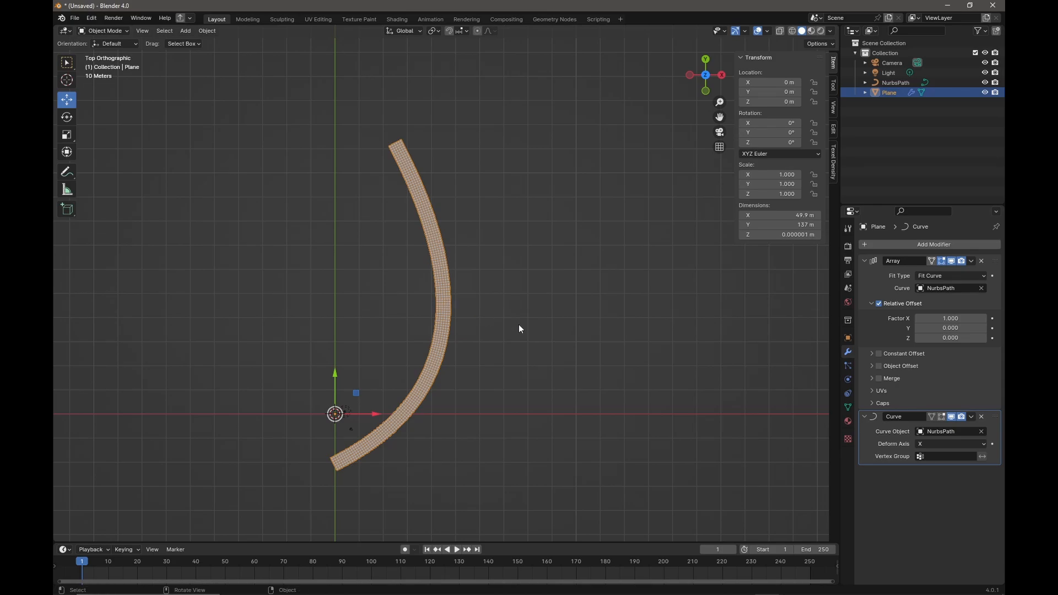
pyautogui.moveTo(397, 183)
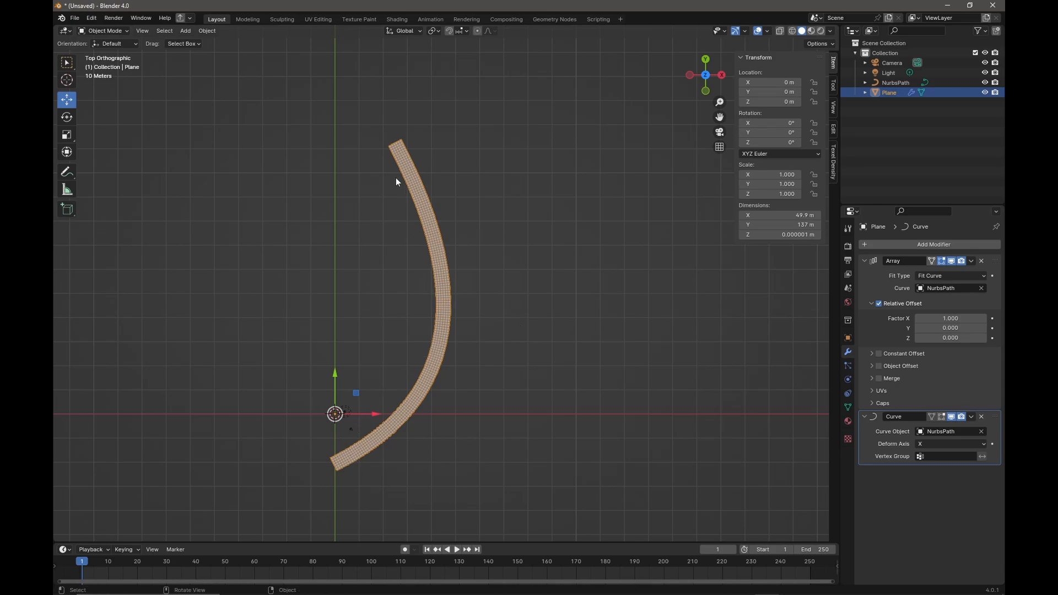
pyautogui.moveTo(385, 135)
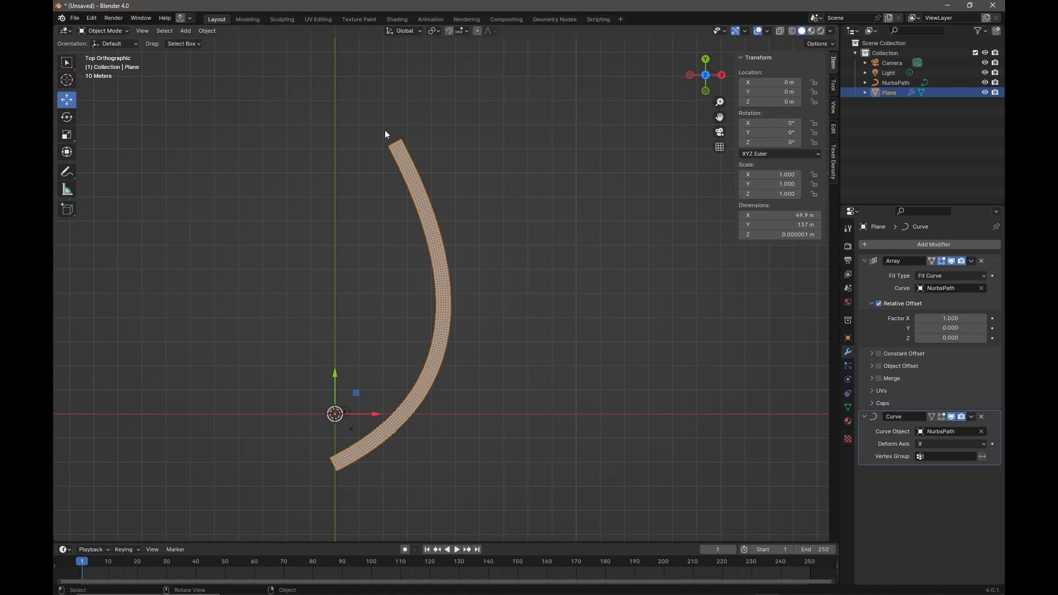